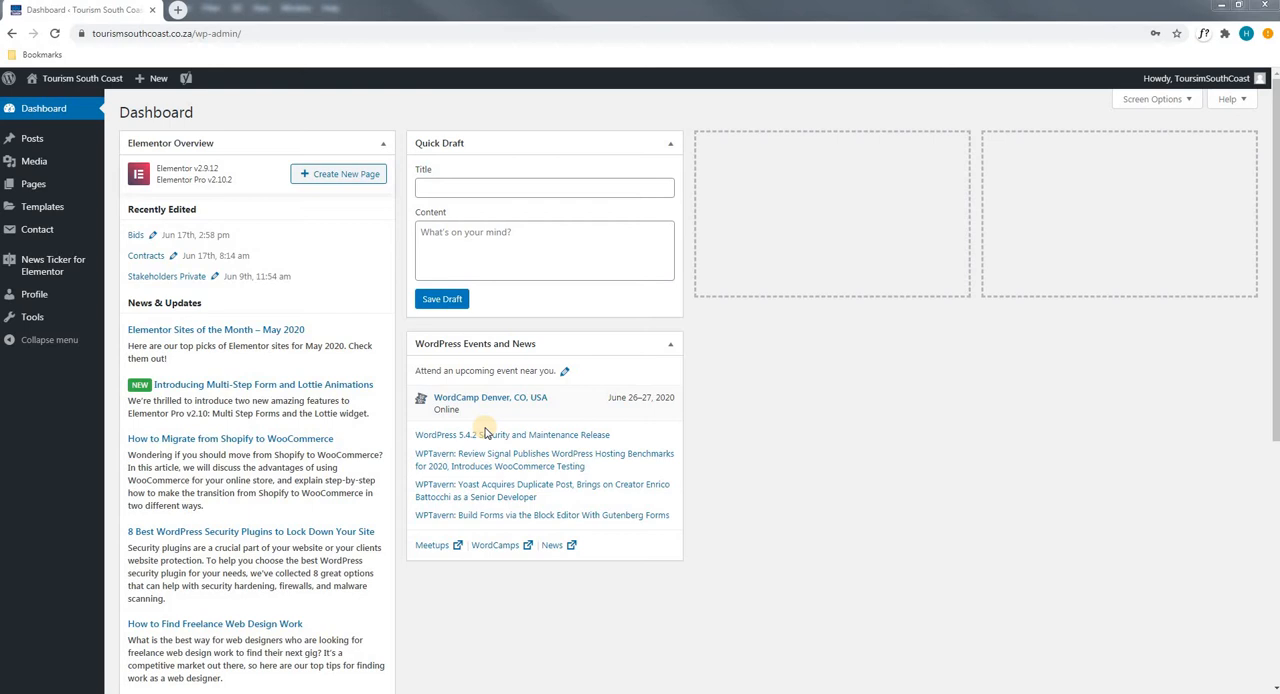
mouse_move(301, 242)
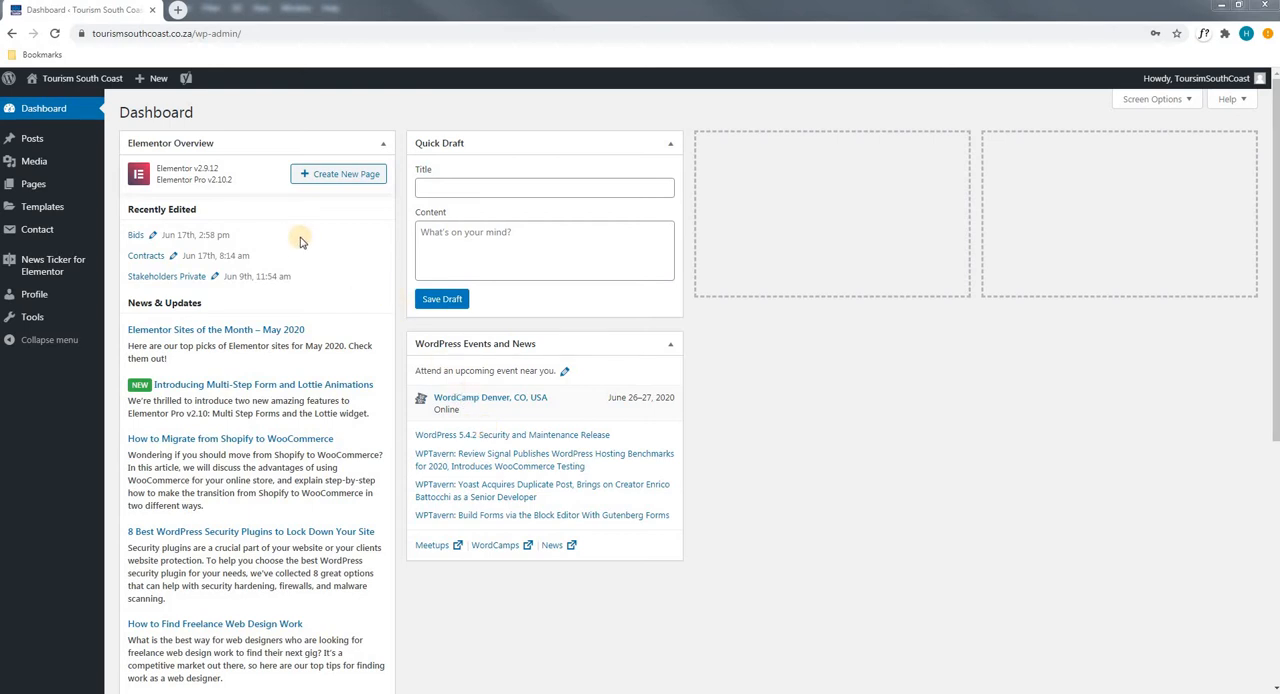
mouse_move(32, 183)
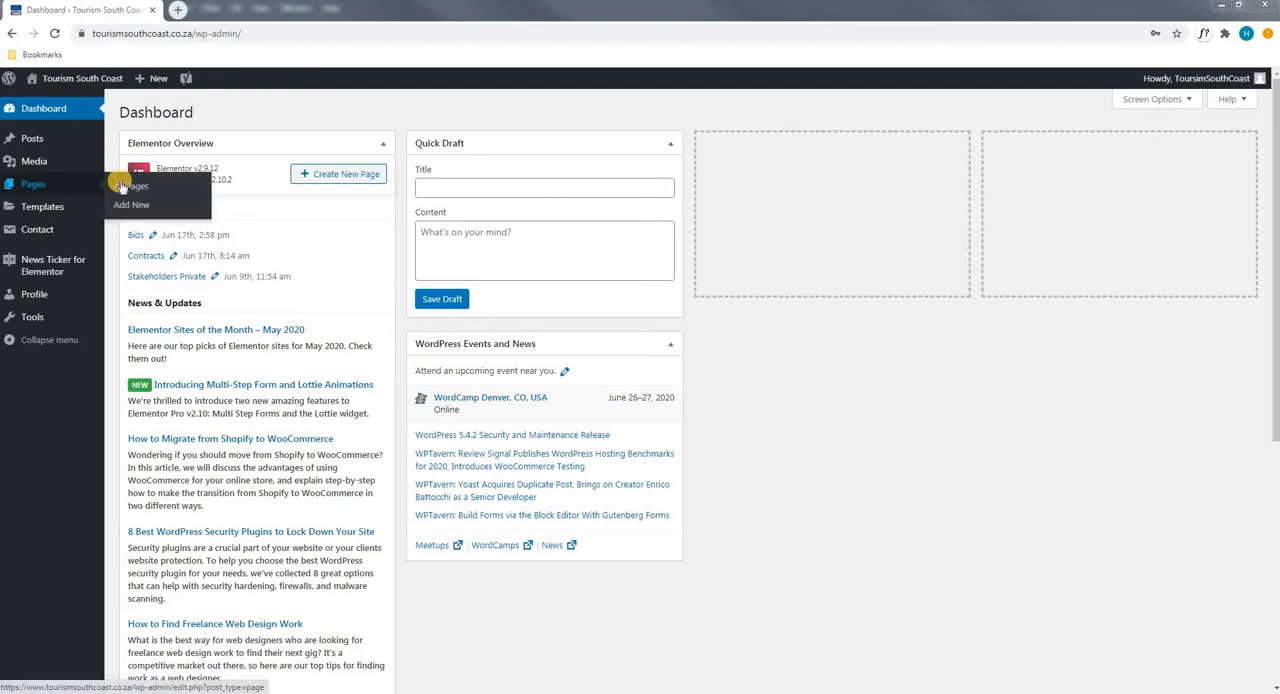
Step: Open the All Pages list from the Pages menu in the admin sidebar
left_click(131, 186)
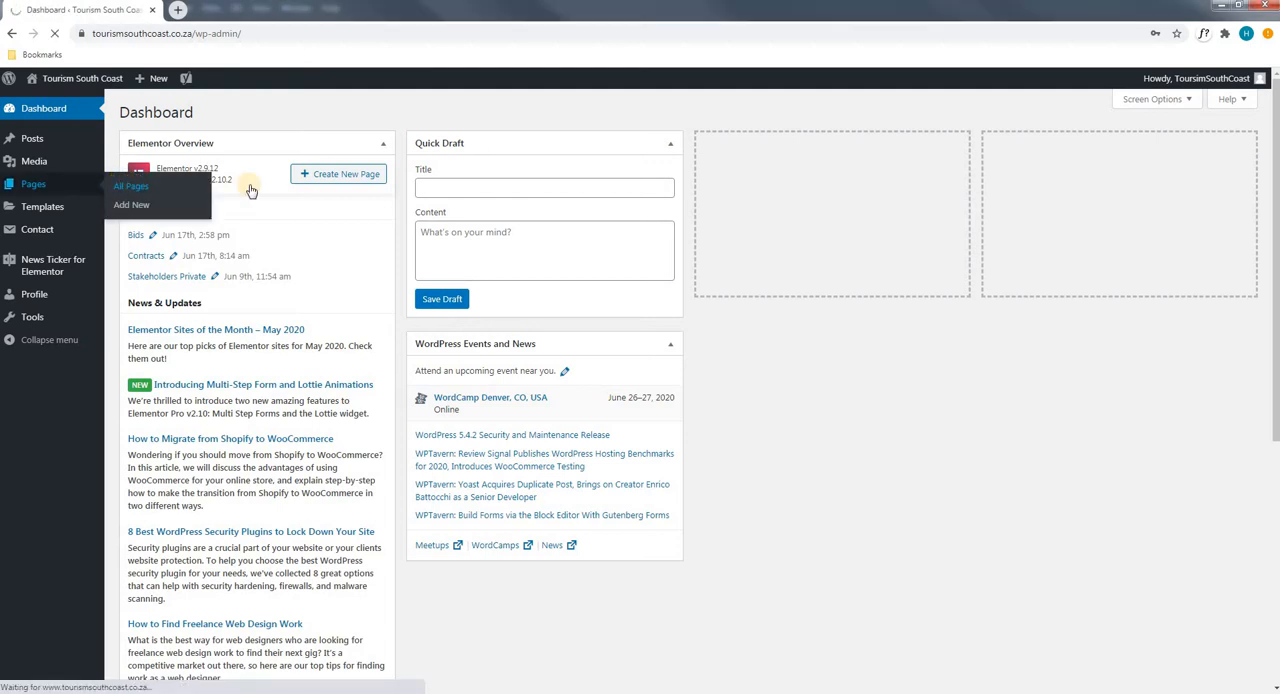
left_click(130, 187)
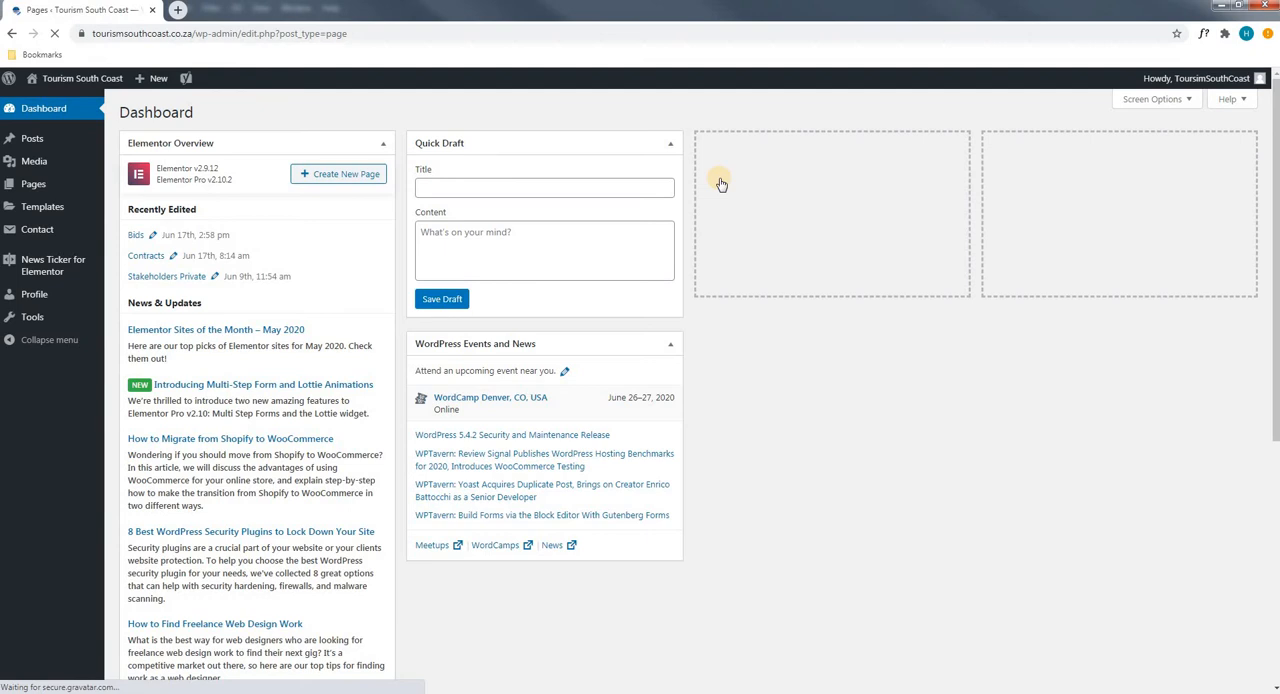
Step: Move to page two of the Pages list and scroll toward South Coast Tourism — Front Page
left_click(31, 184)
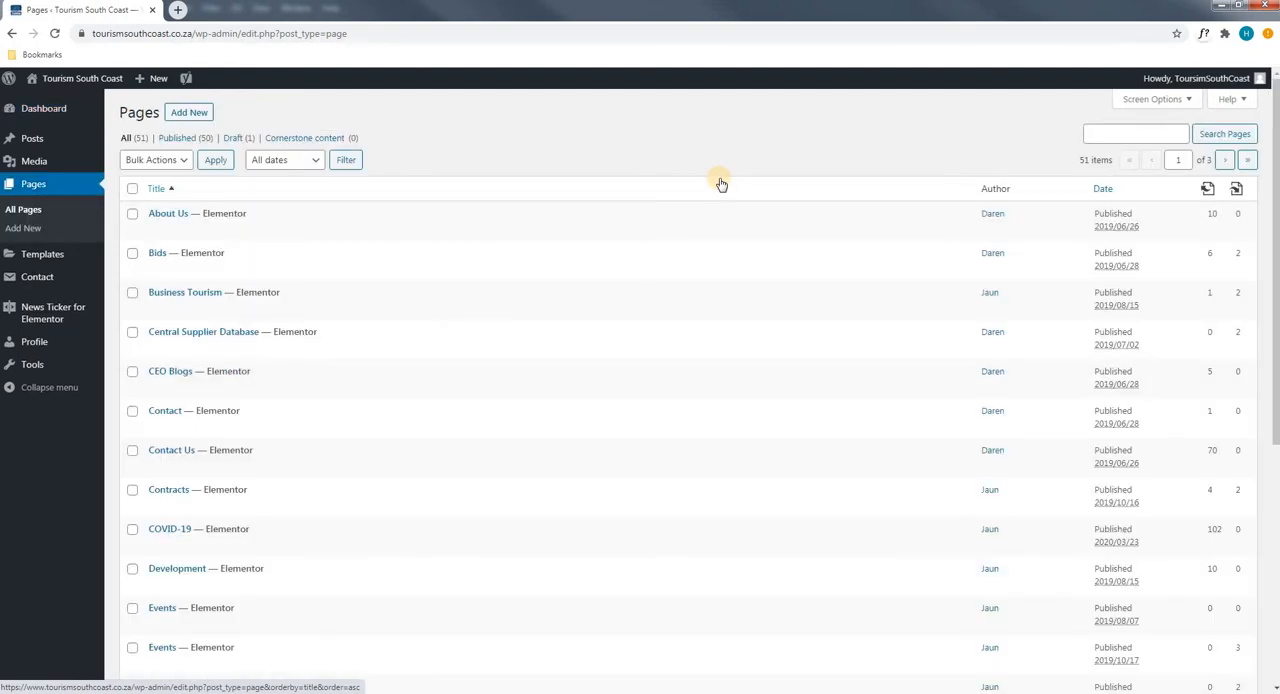
mouse_move(527, 257)
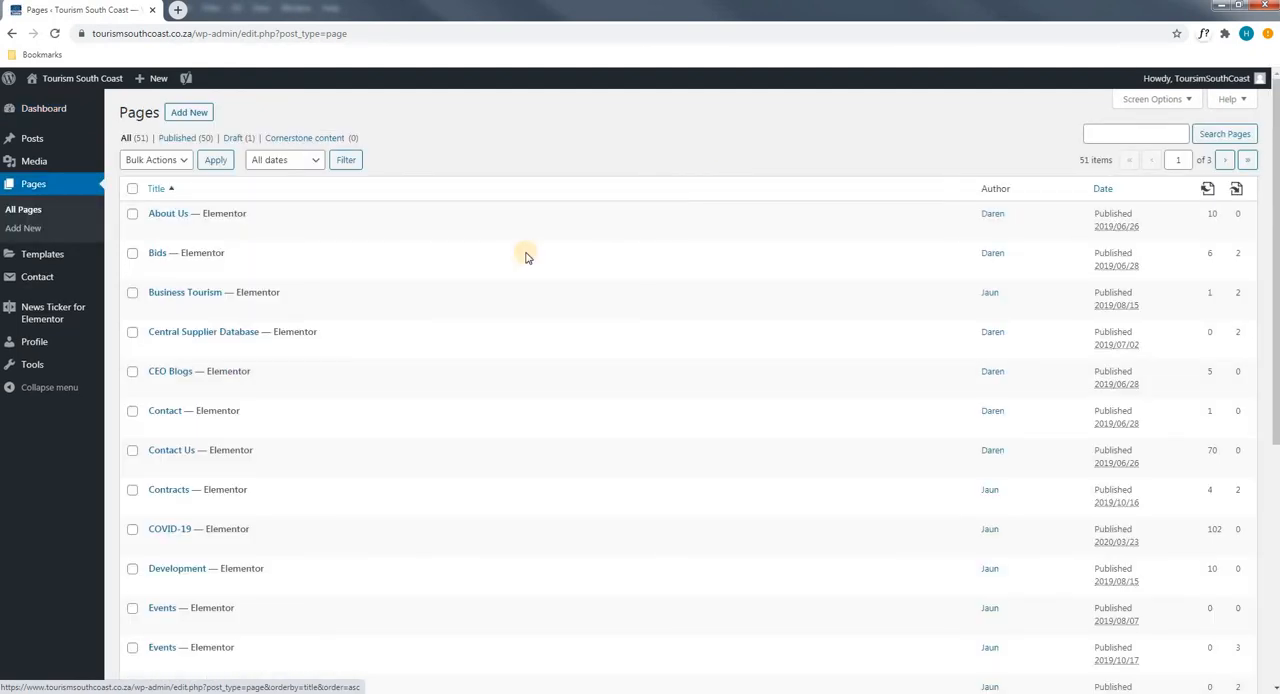
scroll("down", 3)
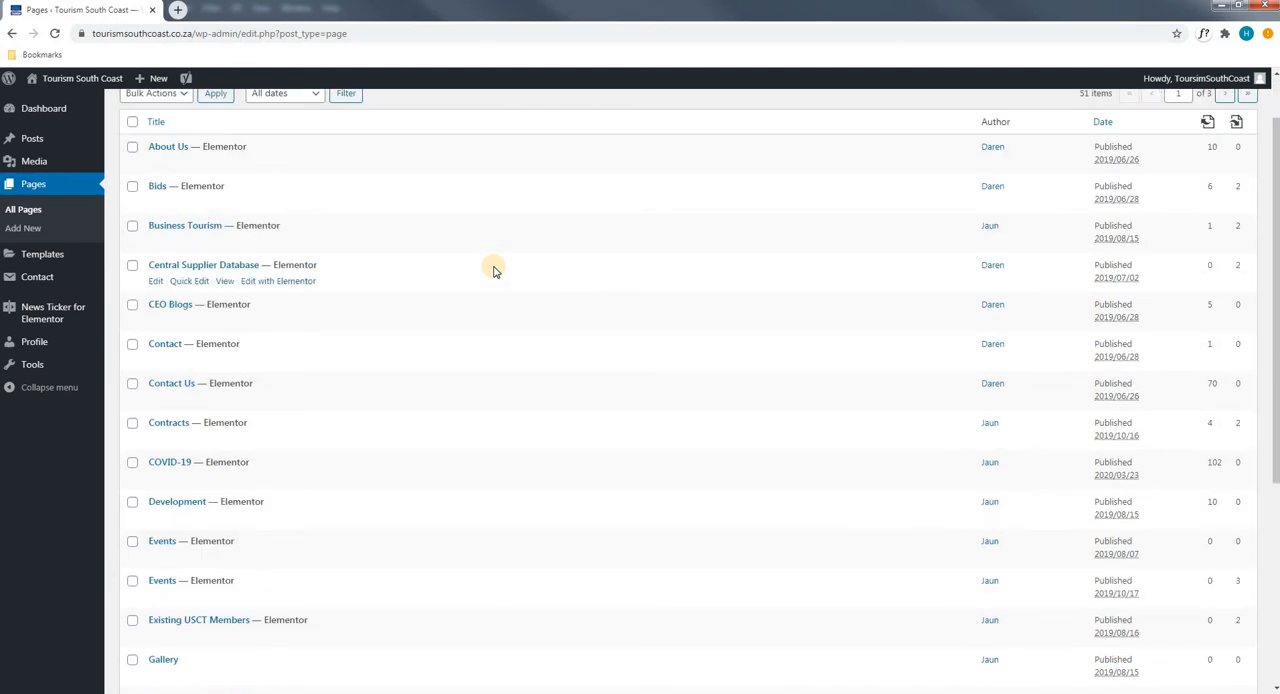
scroll("down", 3)
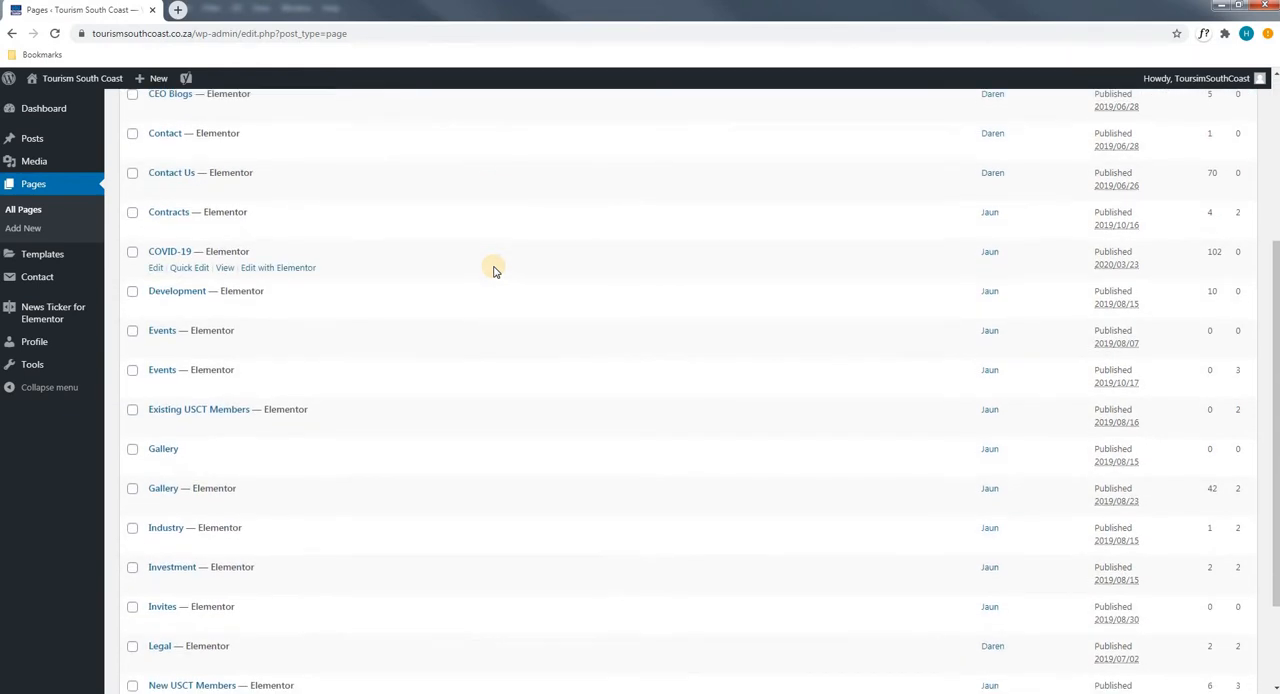
scroll("down", 3)
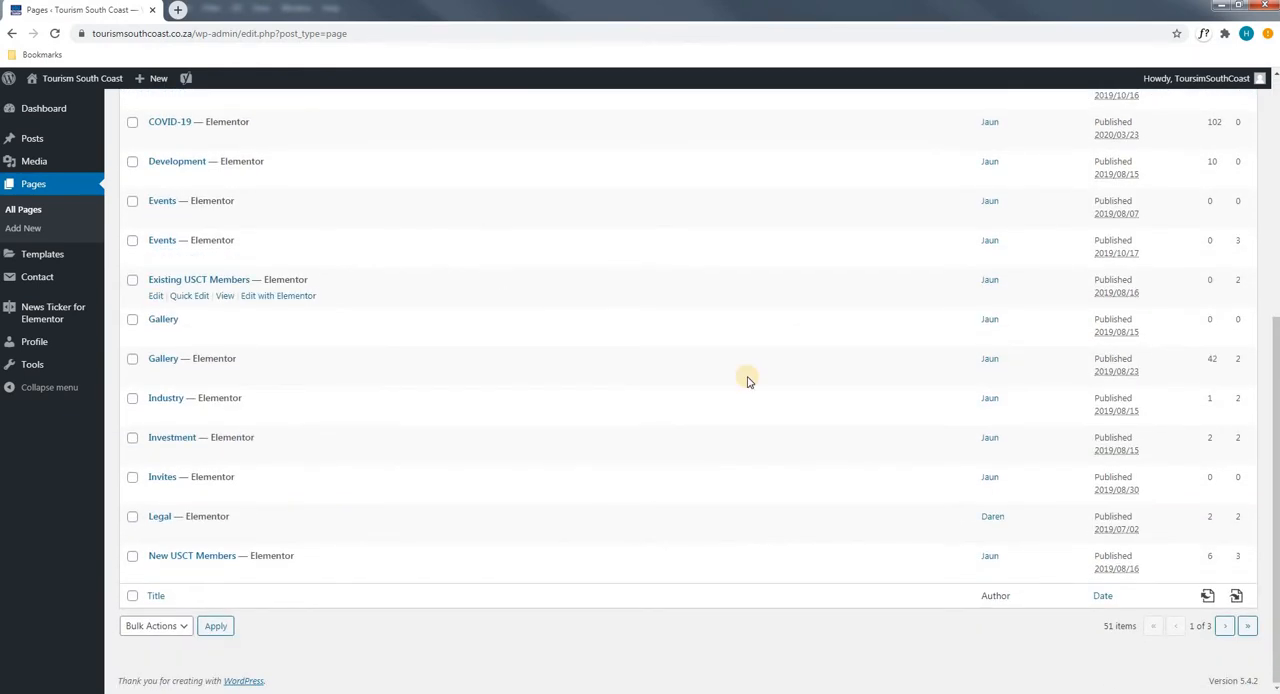
mouse_move(1226, 628)
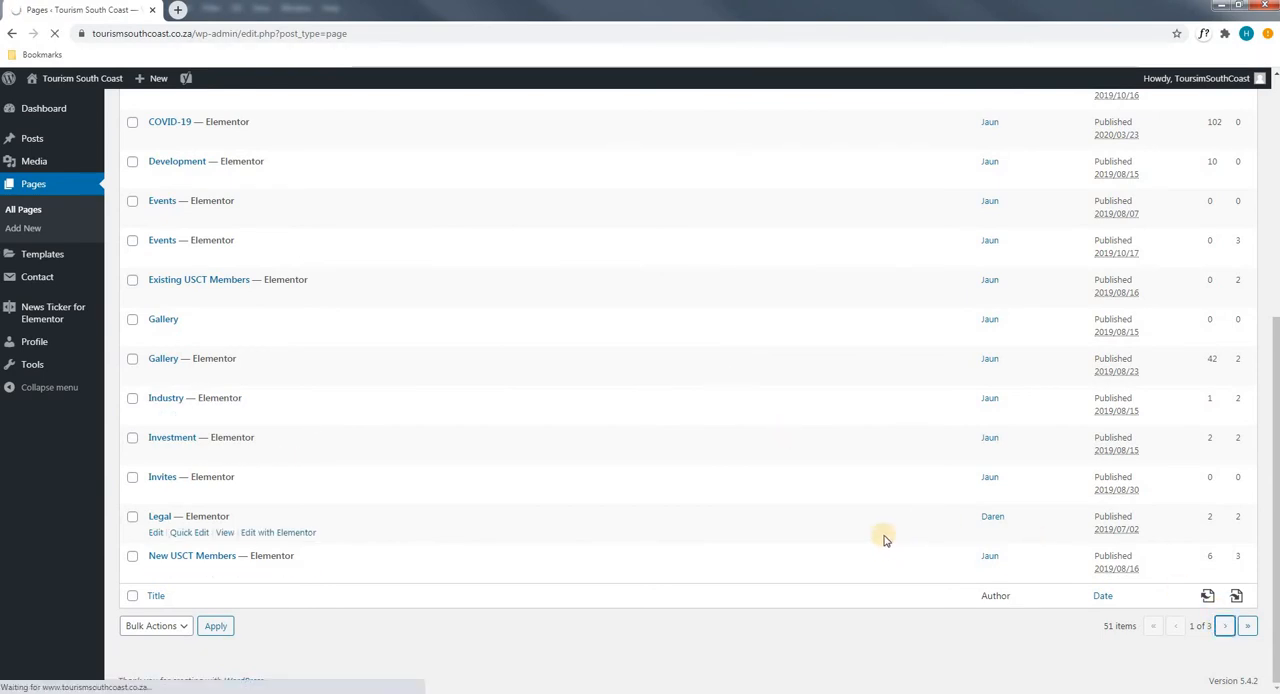
left_click(1230, 626)
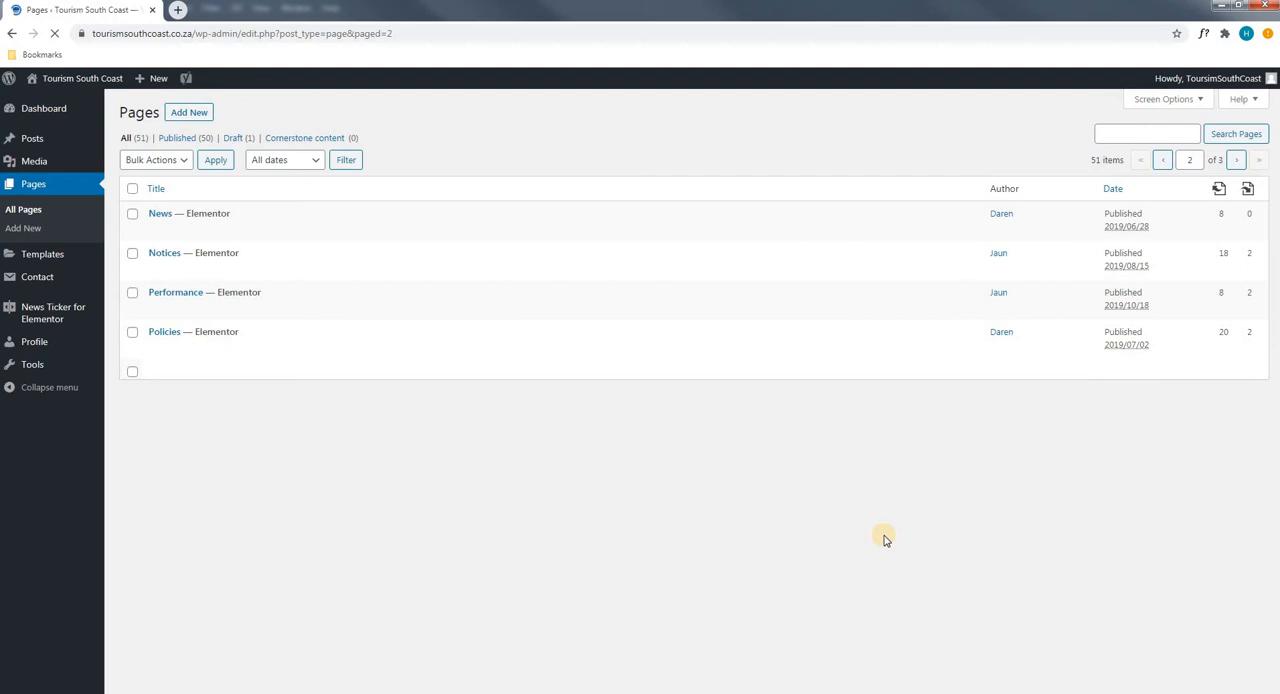
scroll("down", 3)
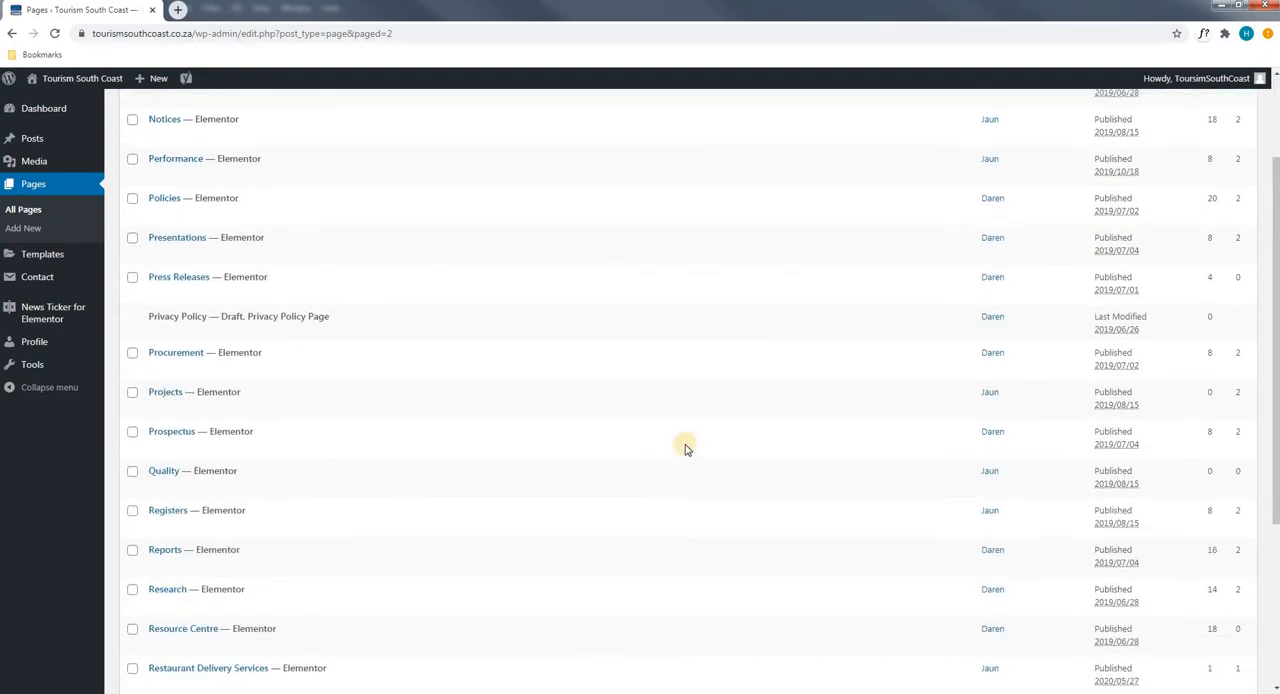
scroll("down", 3)
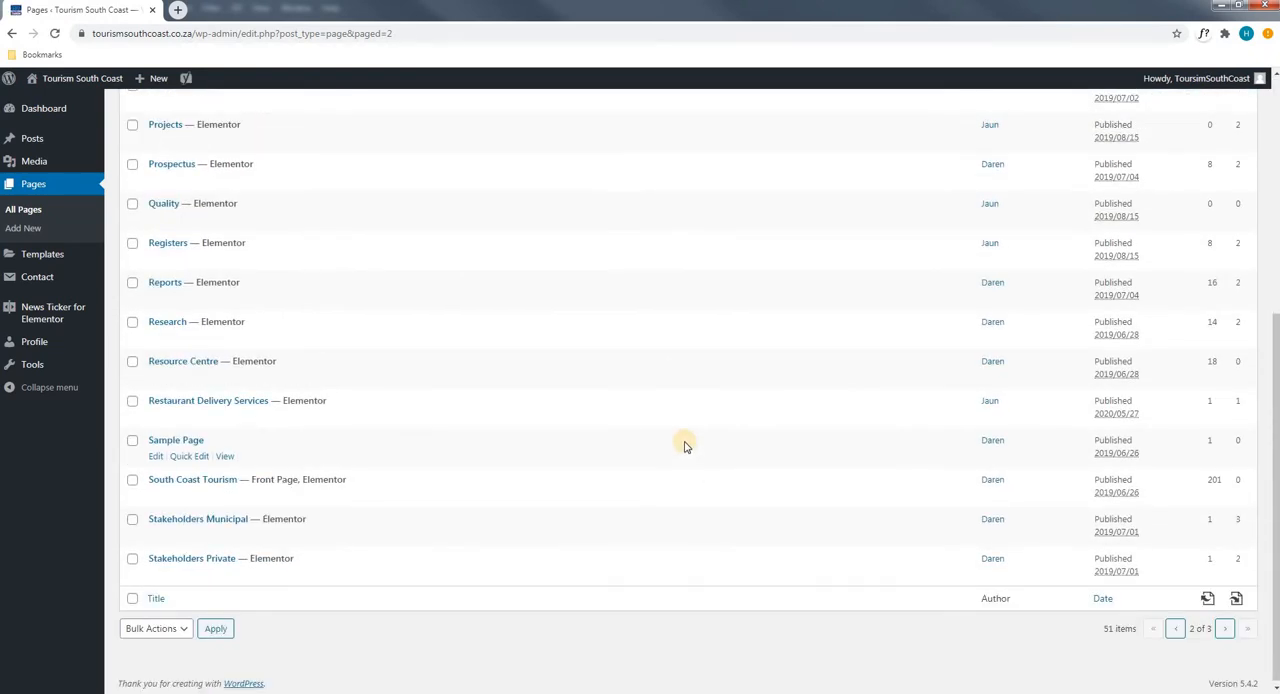
mouse_move(349, 487)
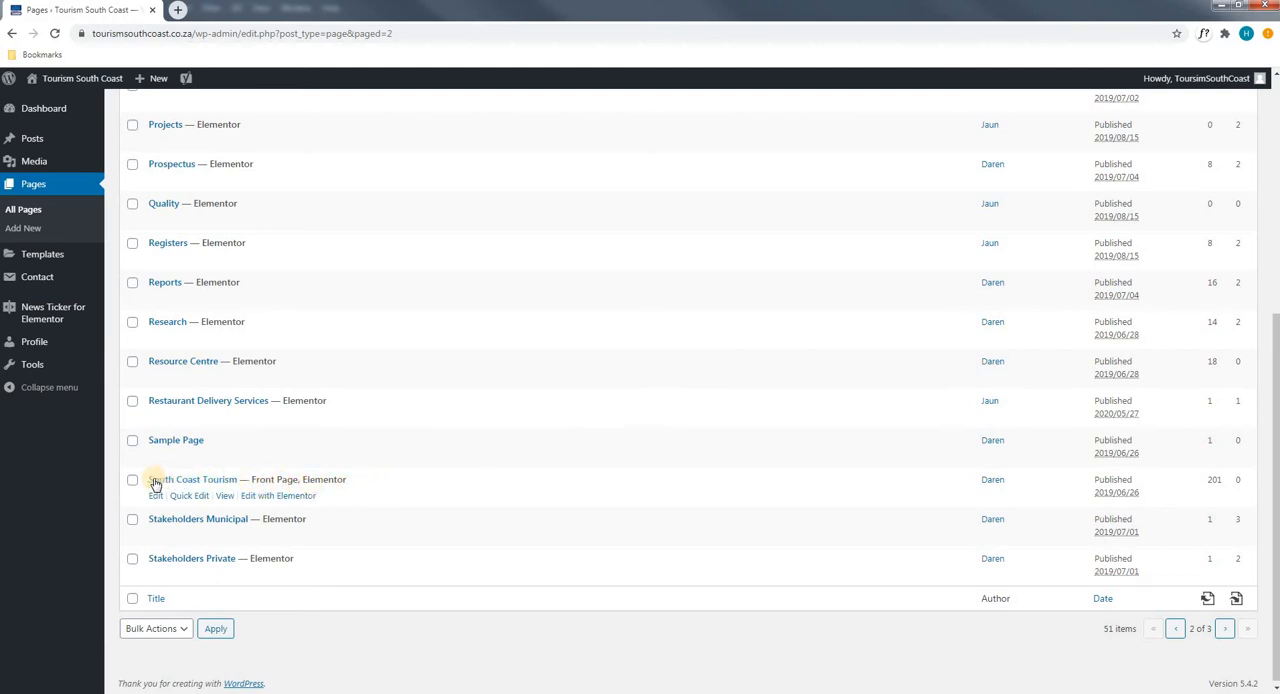
mouse_move(189, 496)
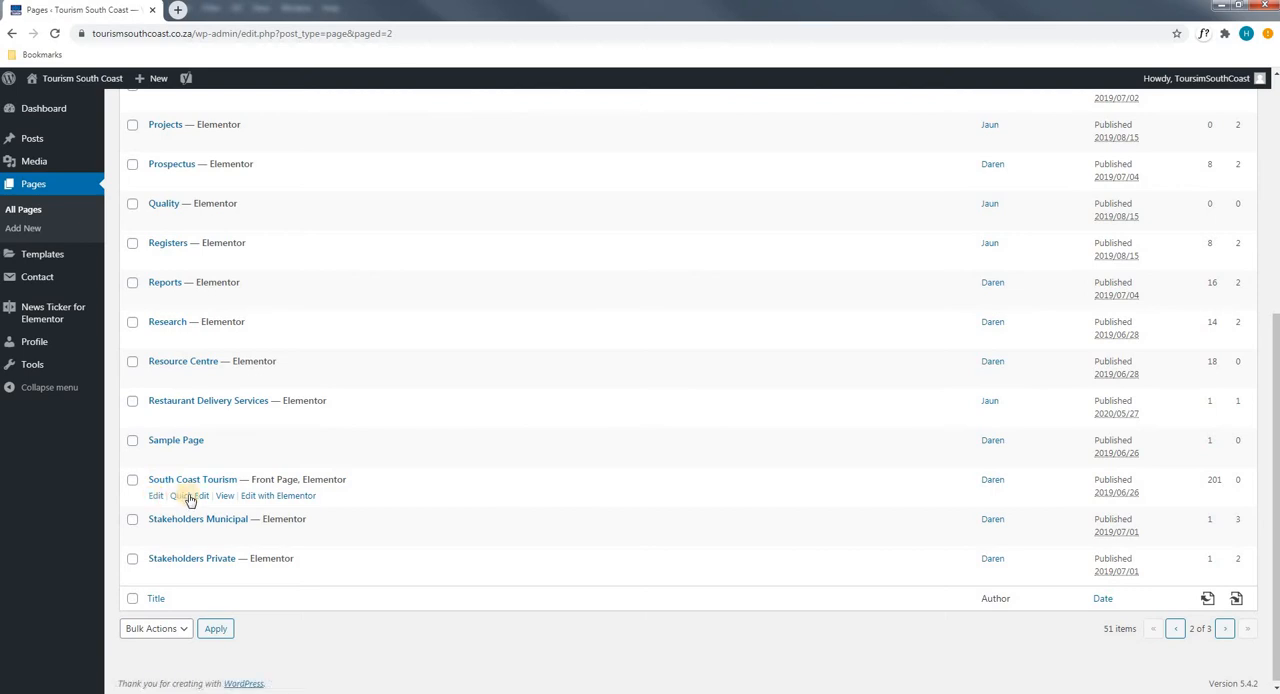
Step: Launch 'Edit with Elementor' on the South Coast Tourism — Front Page row
left_click(278, 495)
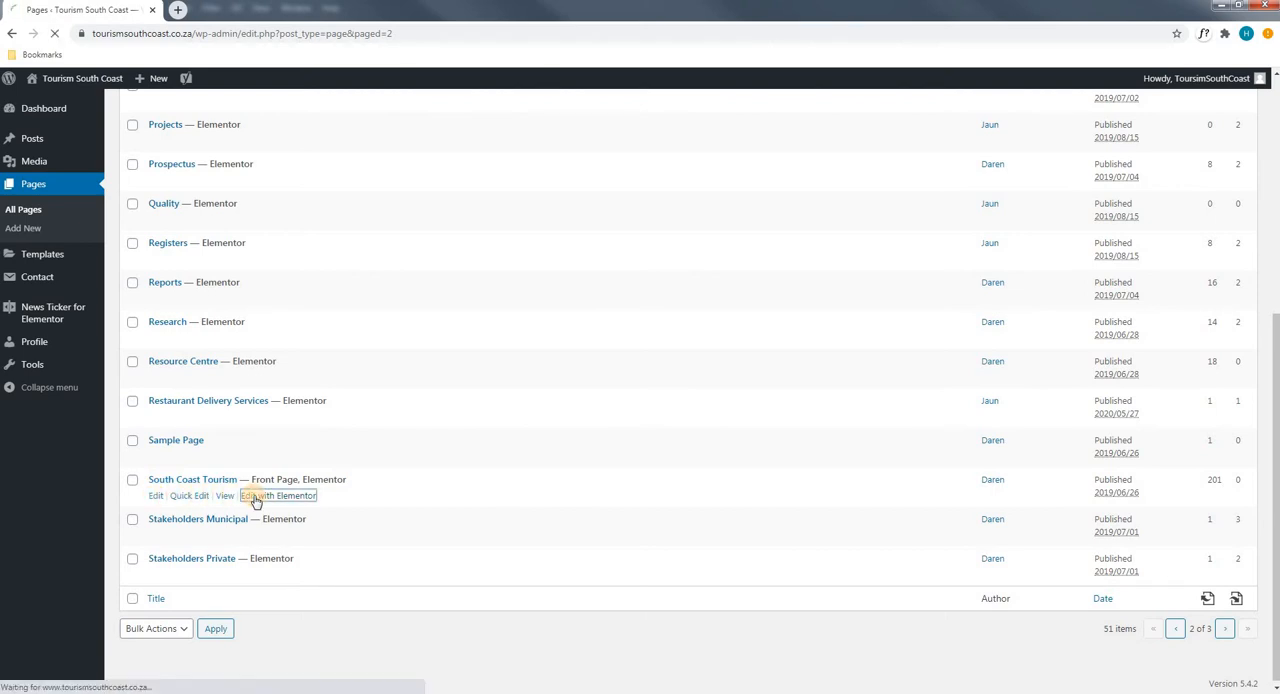
left_click(278, 495)
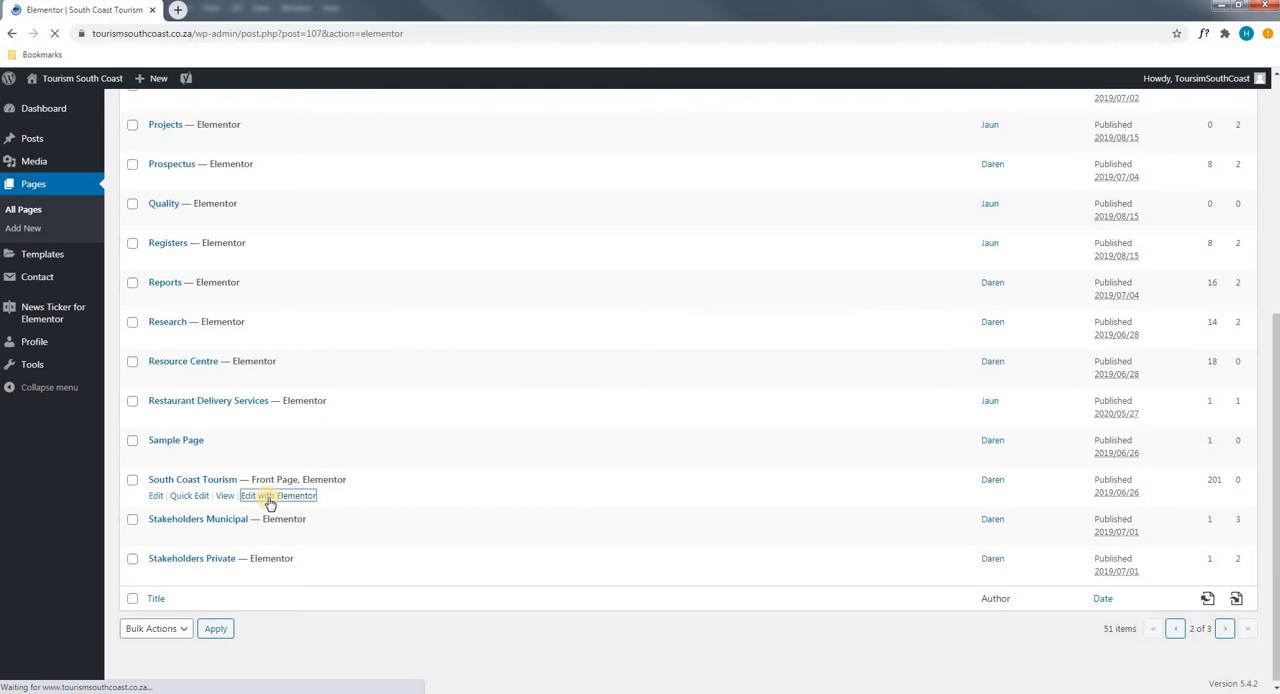
mouse_move(419, 480)
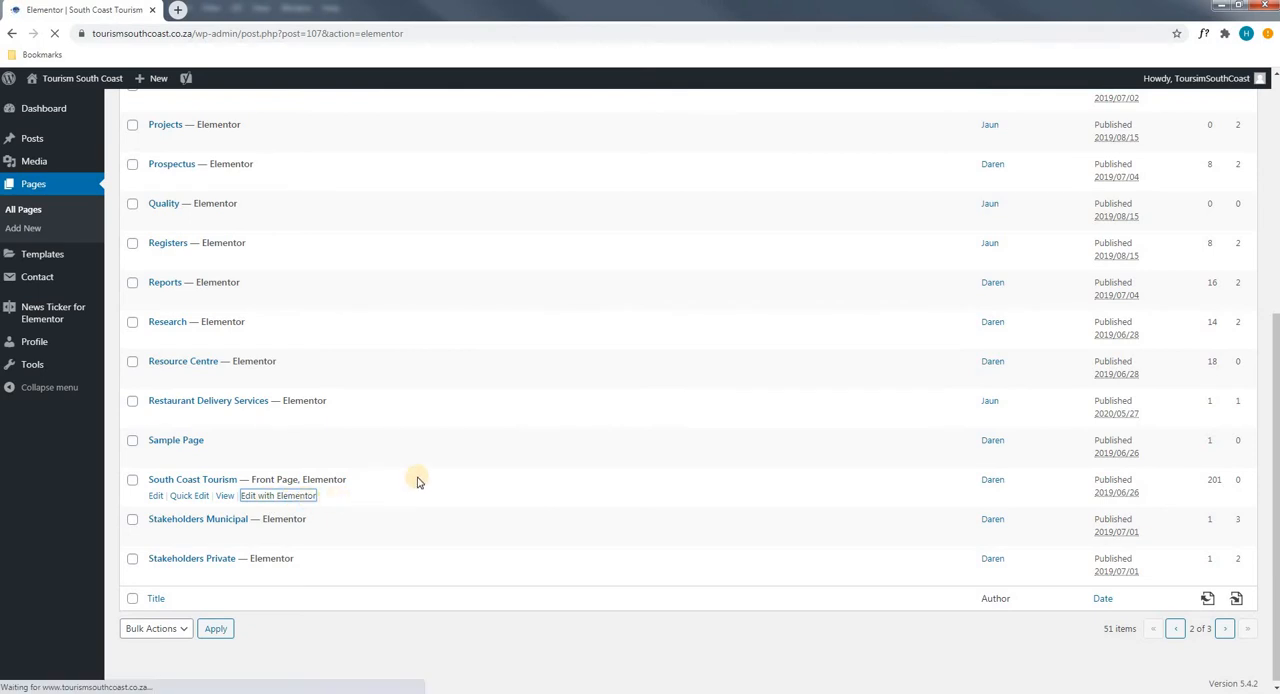
left_click(277, 495)
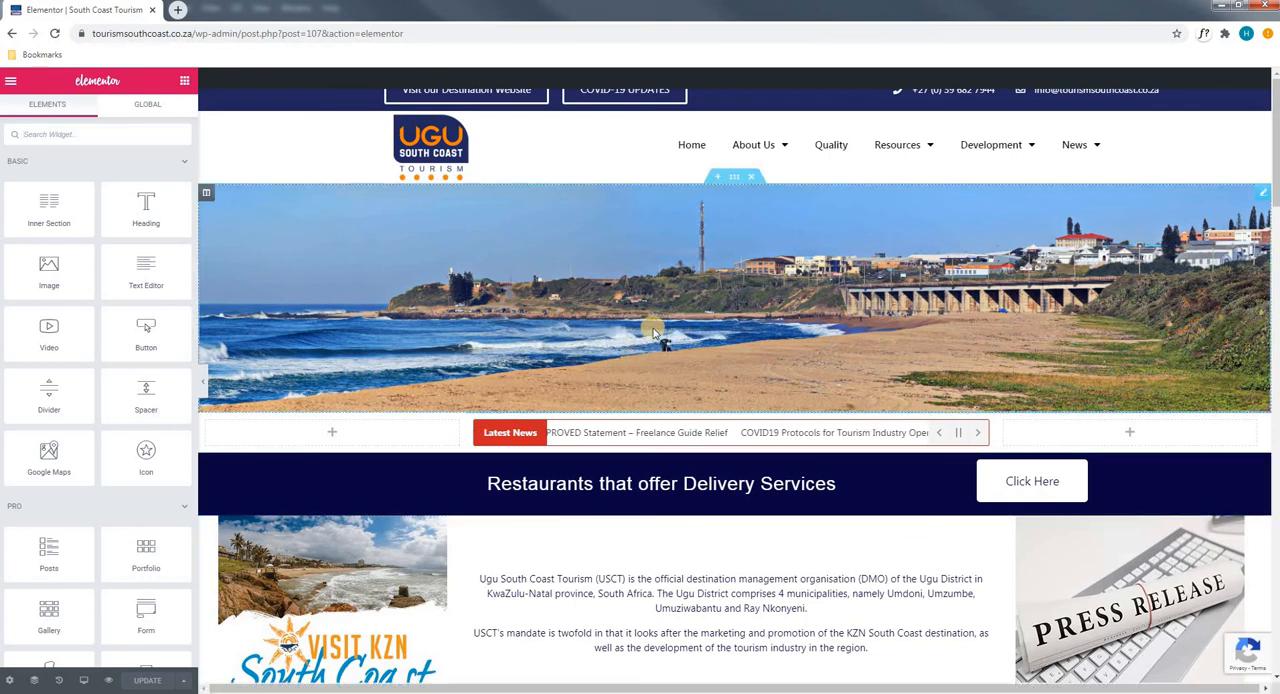
Step: Select the hero beach-photo section and view its Style, then Advanced margin, padding and CSS fields
left_click(632, 433)
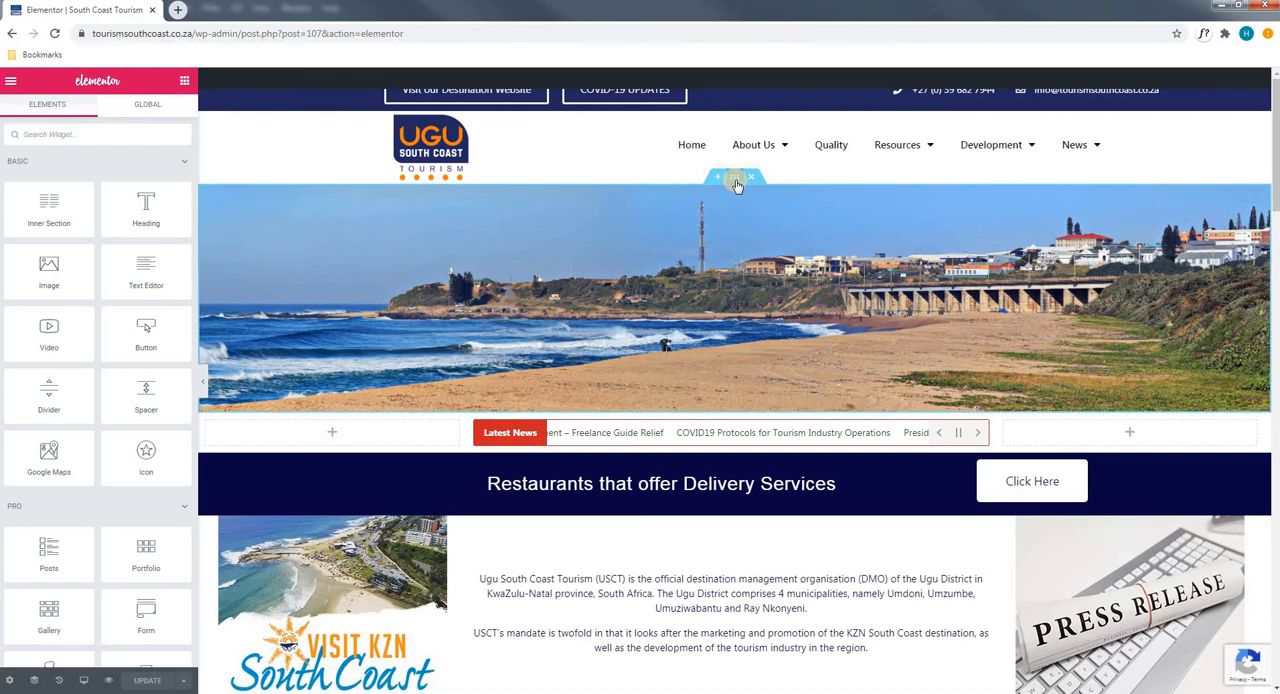
mouse_move(735, 180)
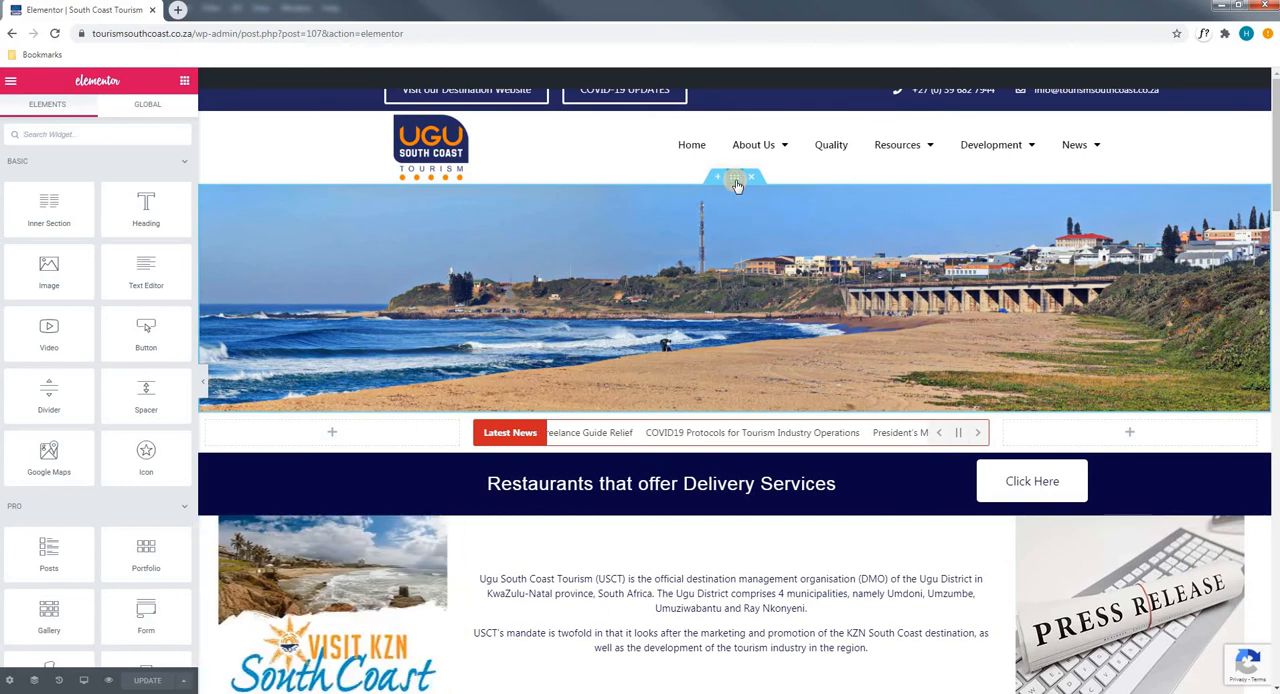
left_click(734, 177)
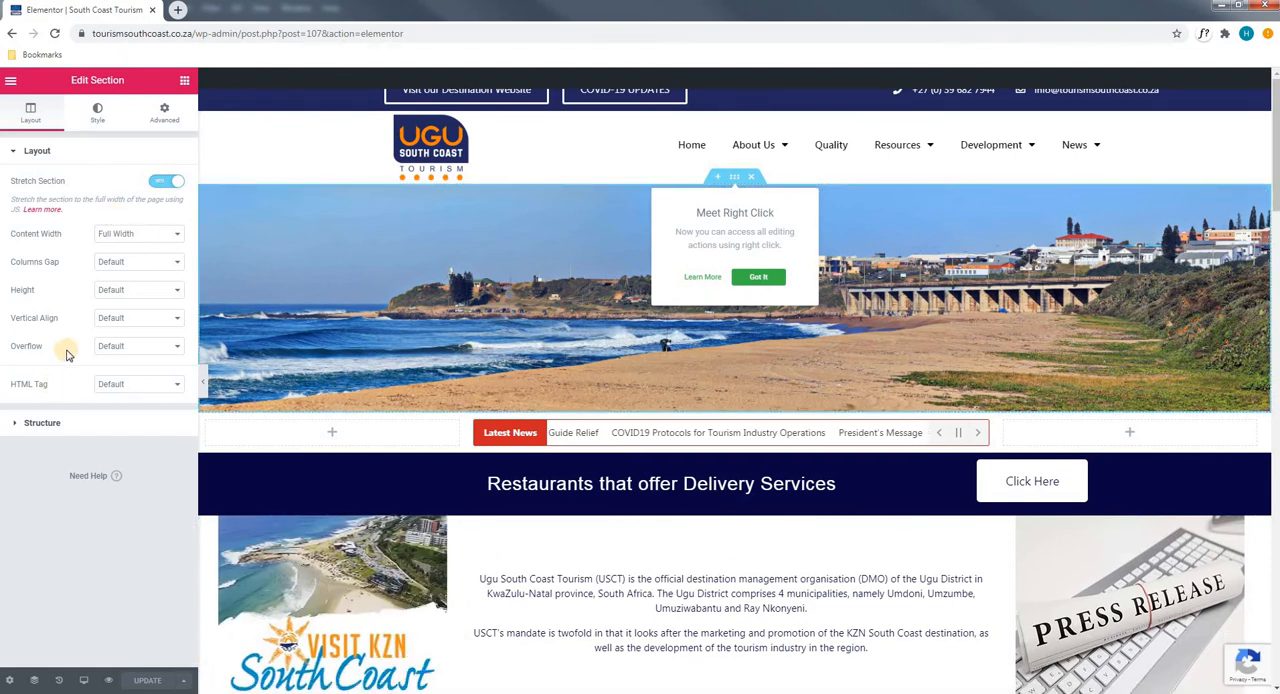
mouse_move(115, 115)
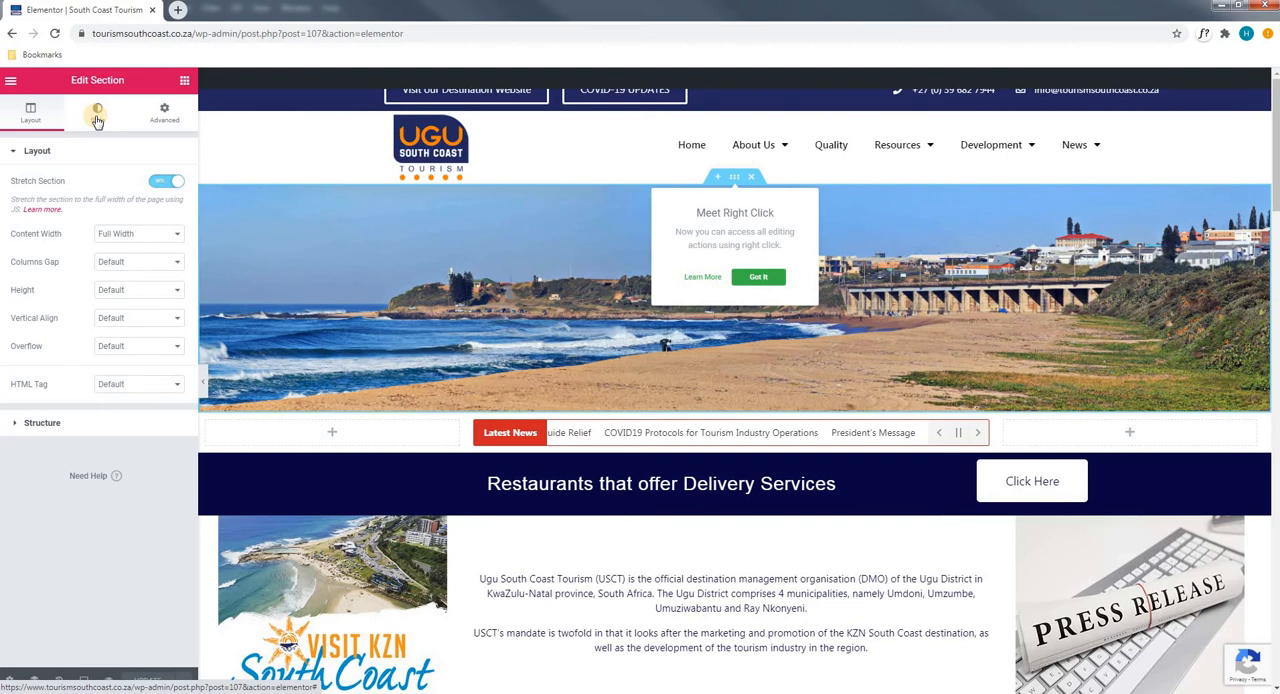
left_click(97, 112)
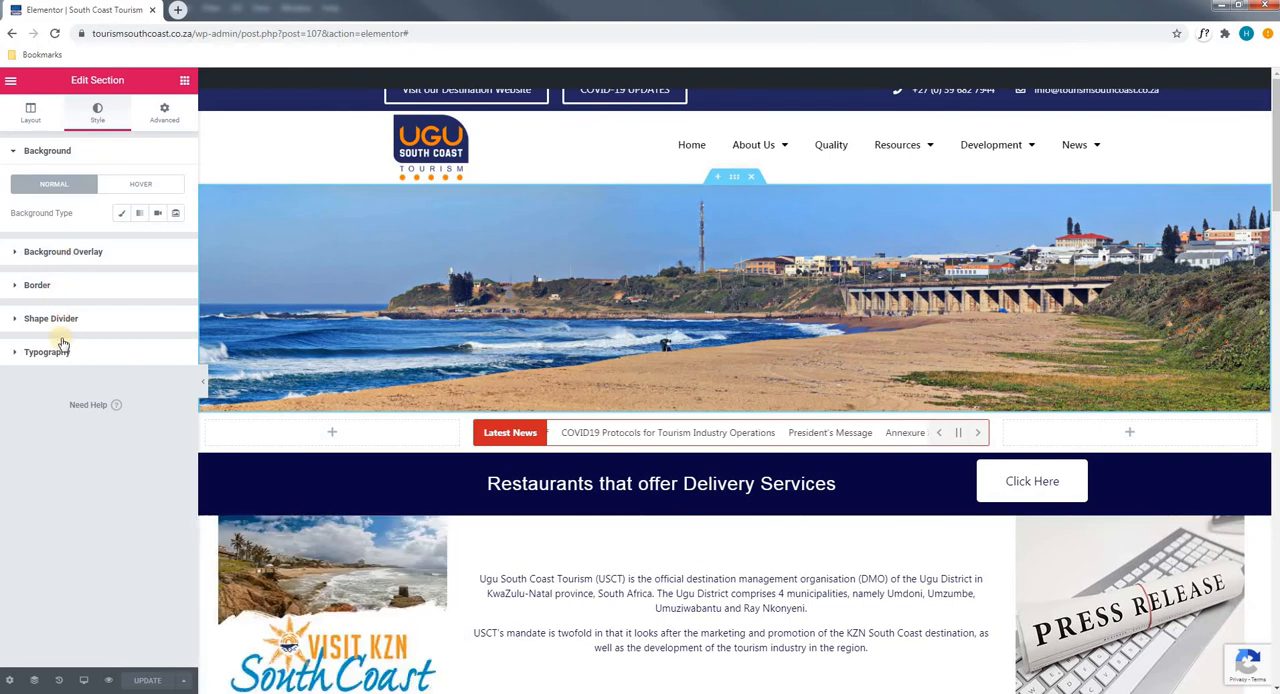
mouse_move(93, 287)
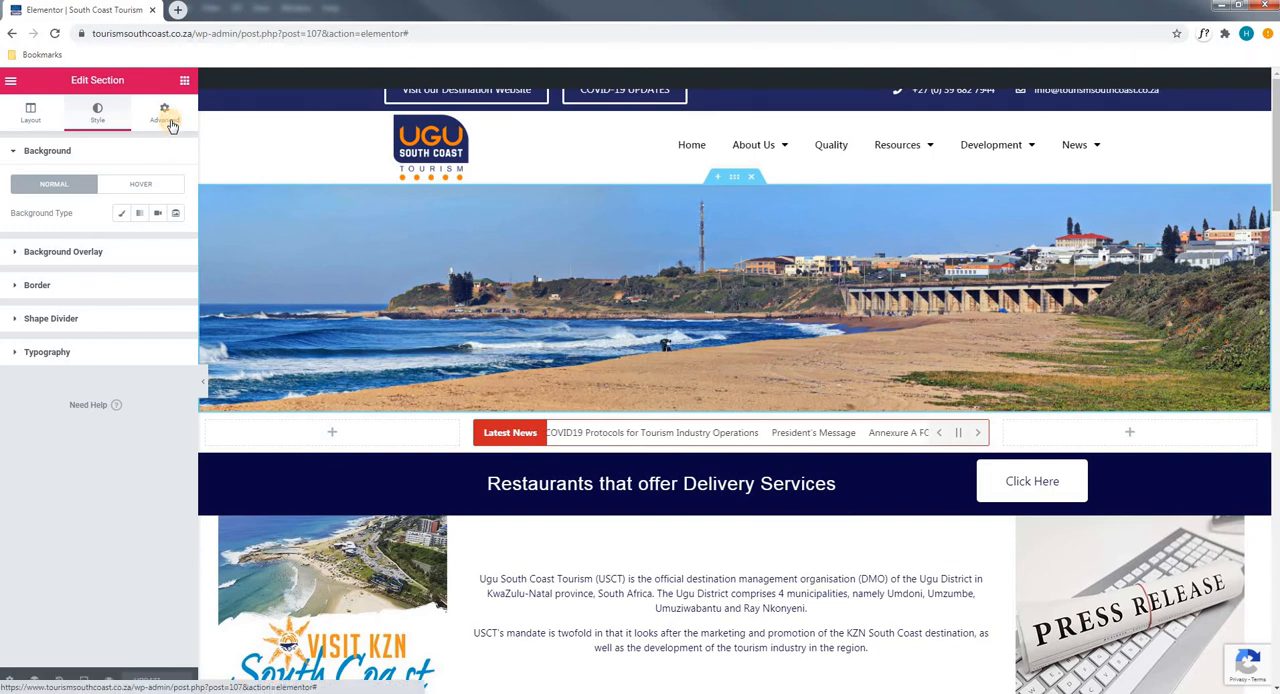
left_click(165, 112)
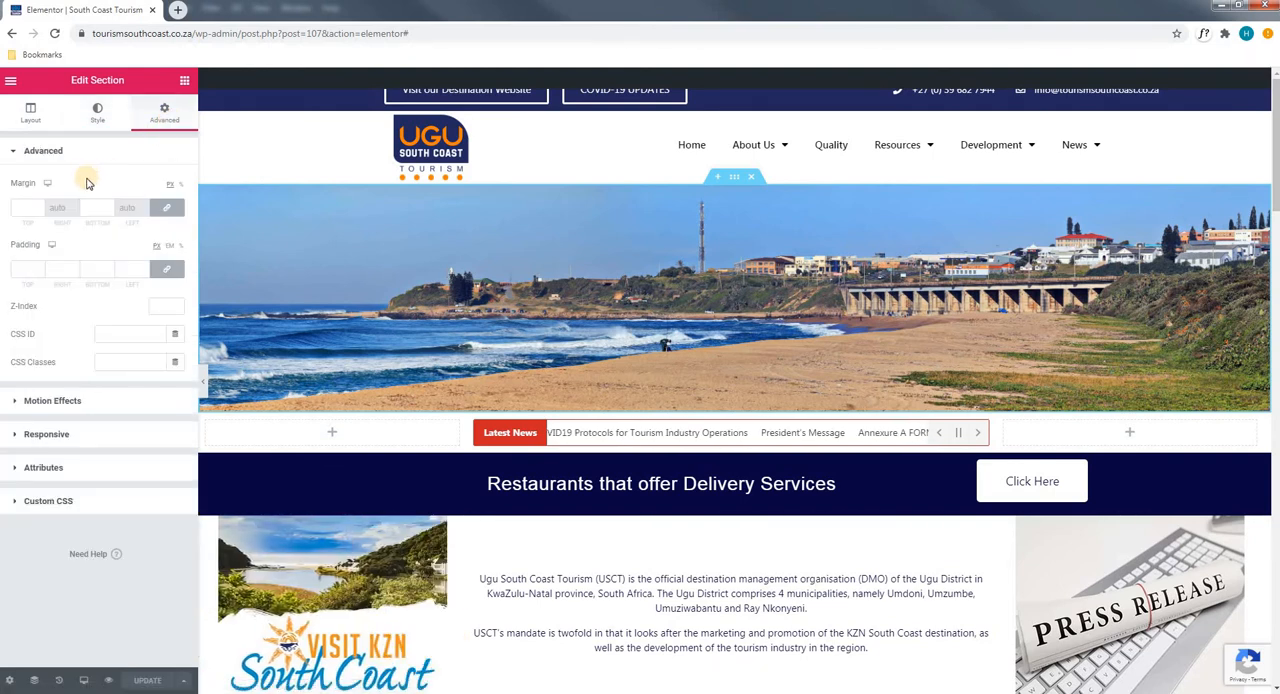
mouse_move(54, 238)
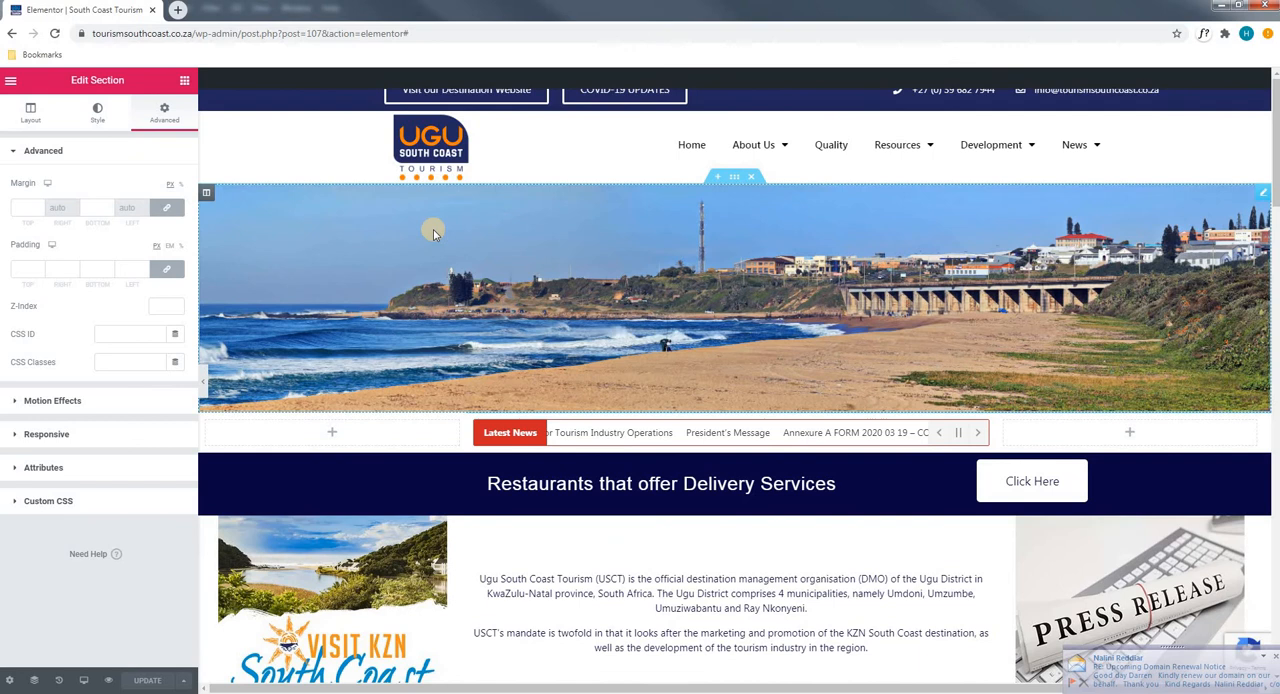
mouse_move(301, 238)
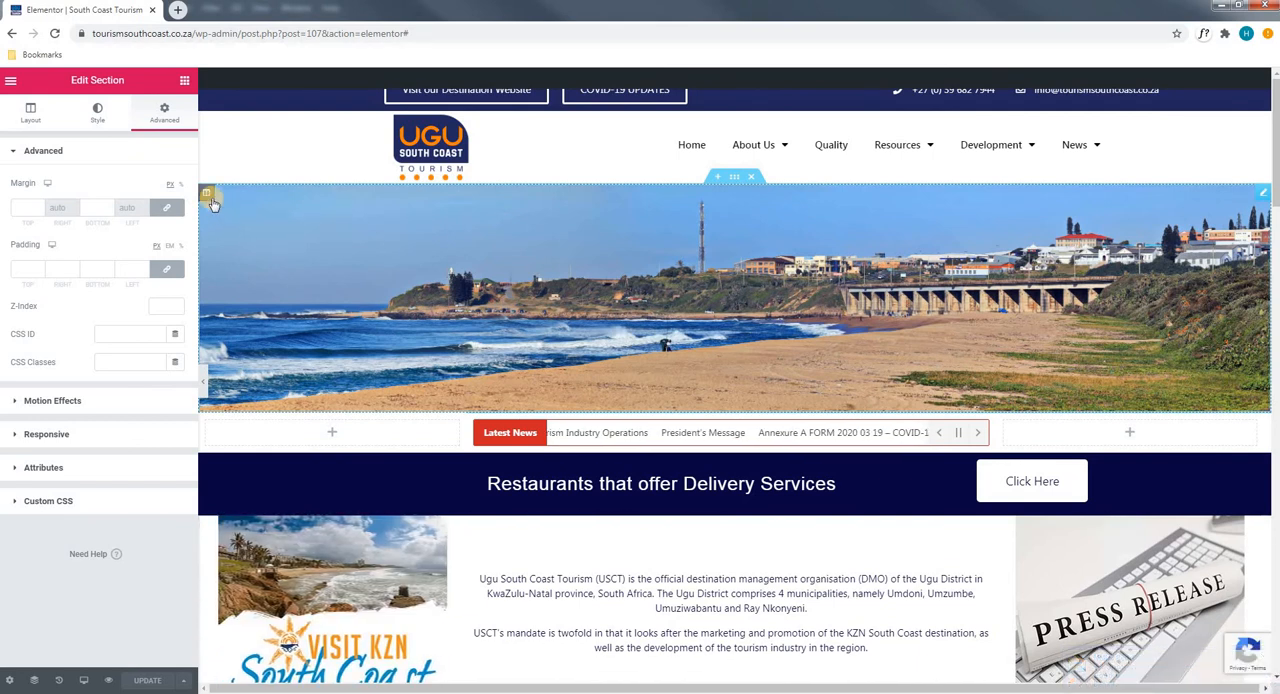
mouse_move(209, 194)
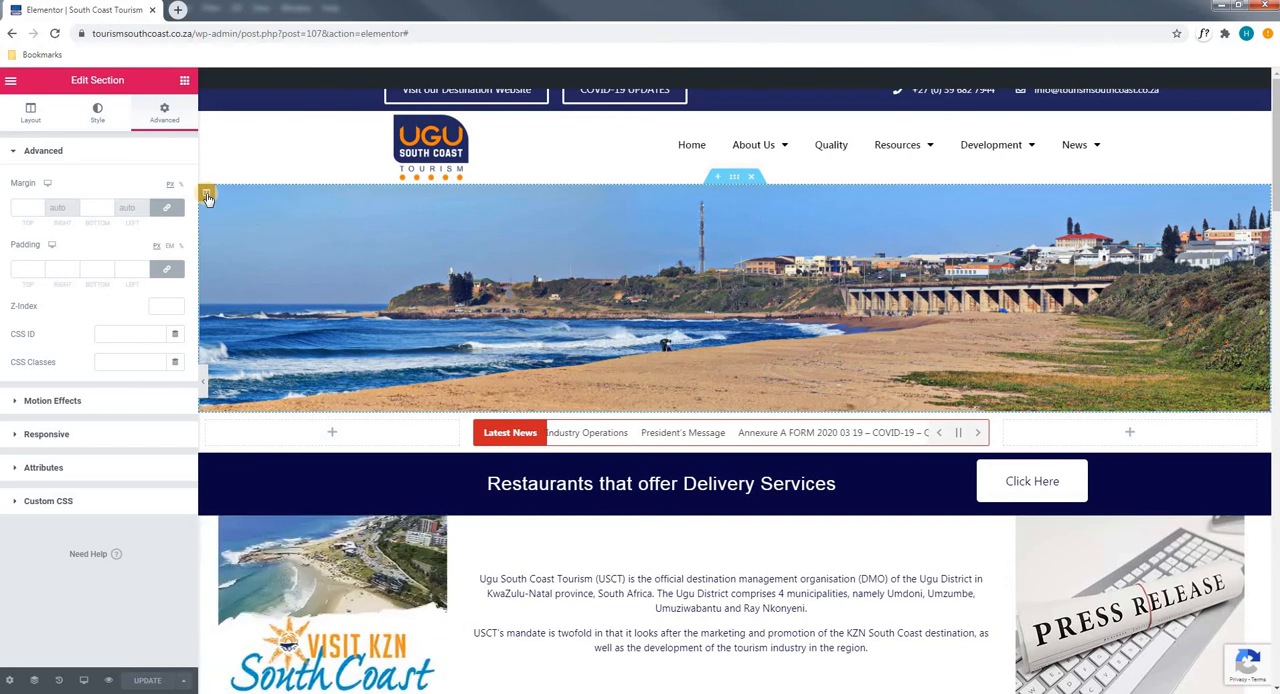
Step: Edit the beach photo's column and review its Style background and Border hover settings
left_click(206, 194)
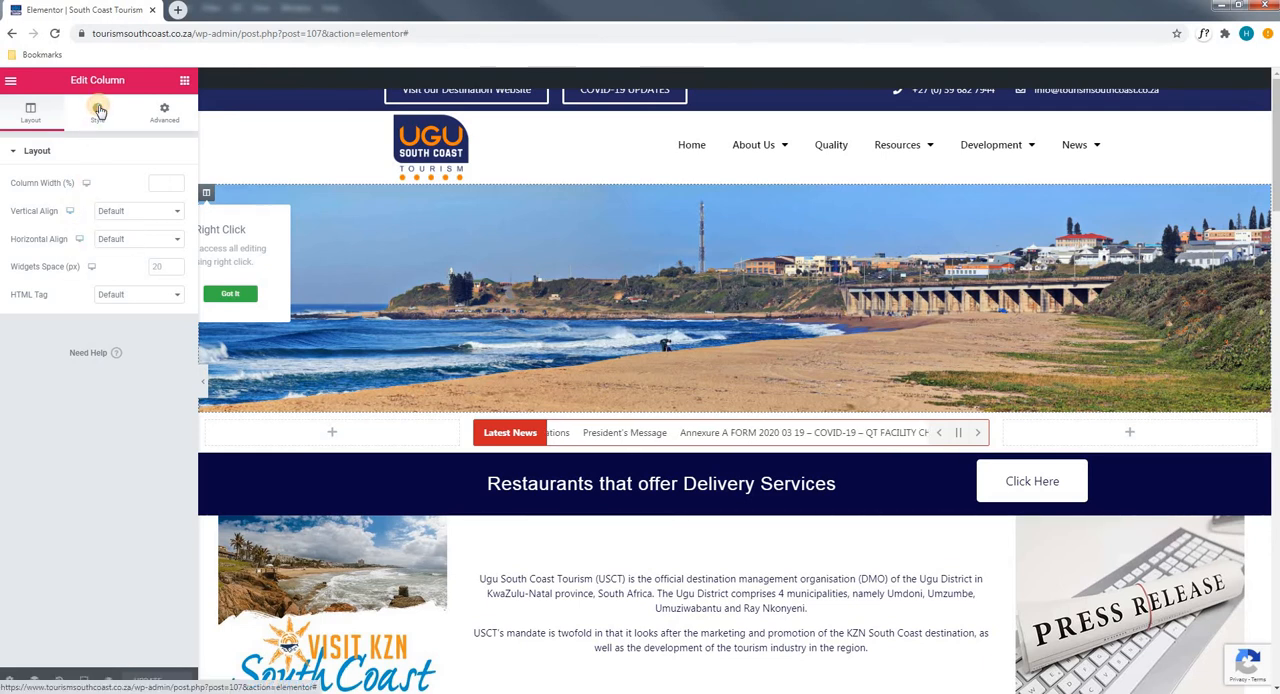
left_click(95, 110)
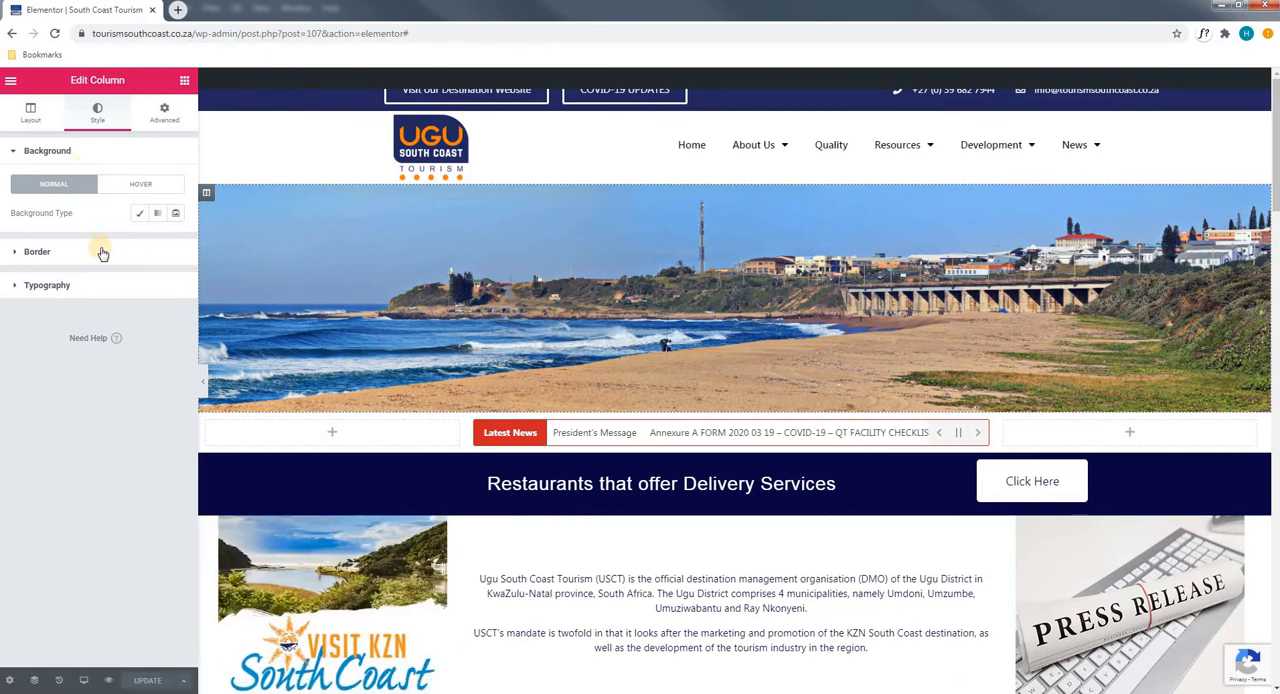
mouse_move(98, 291)
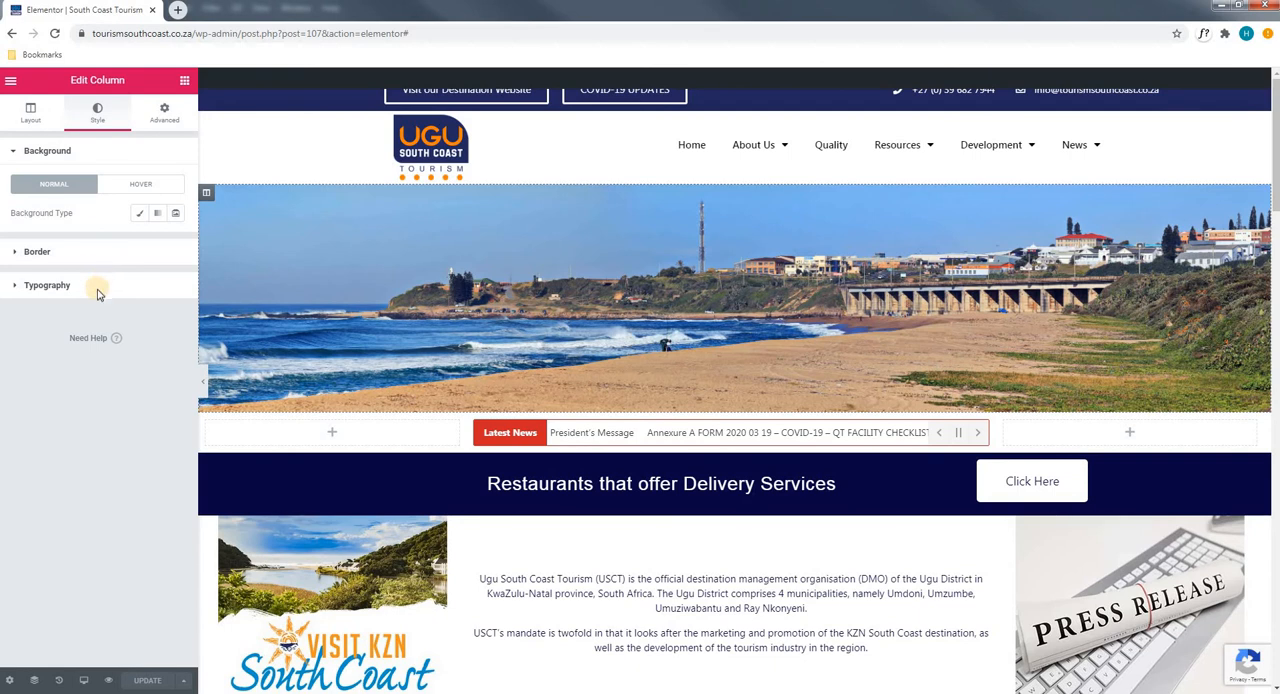
left_click(37, 251)
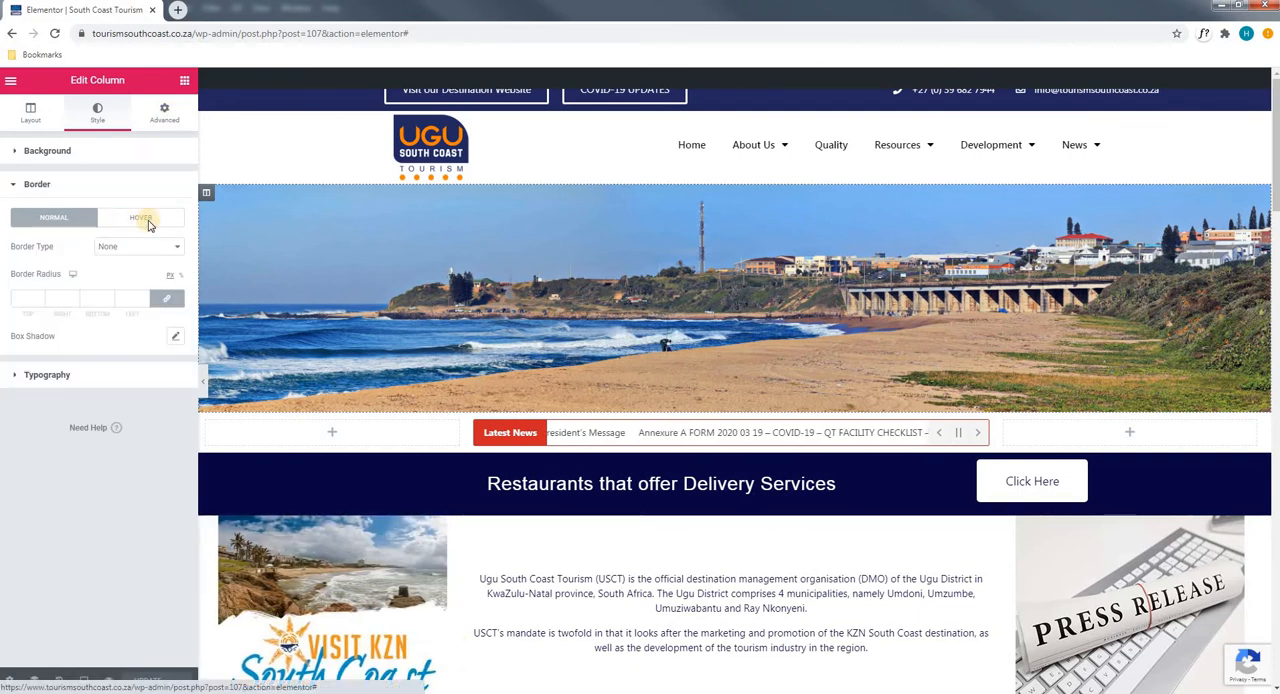
left_click(164, 112)
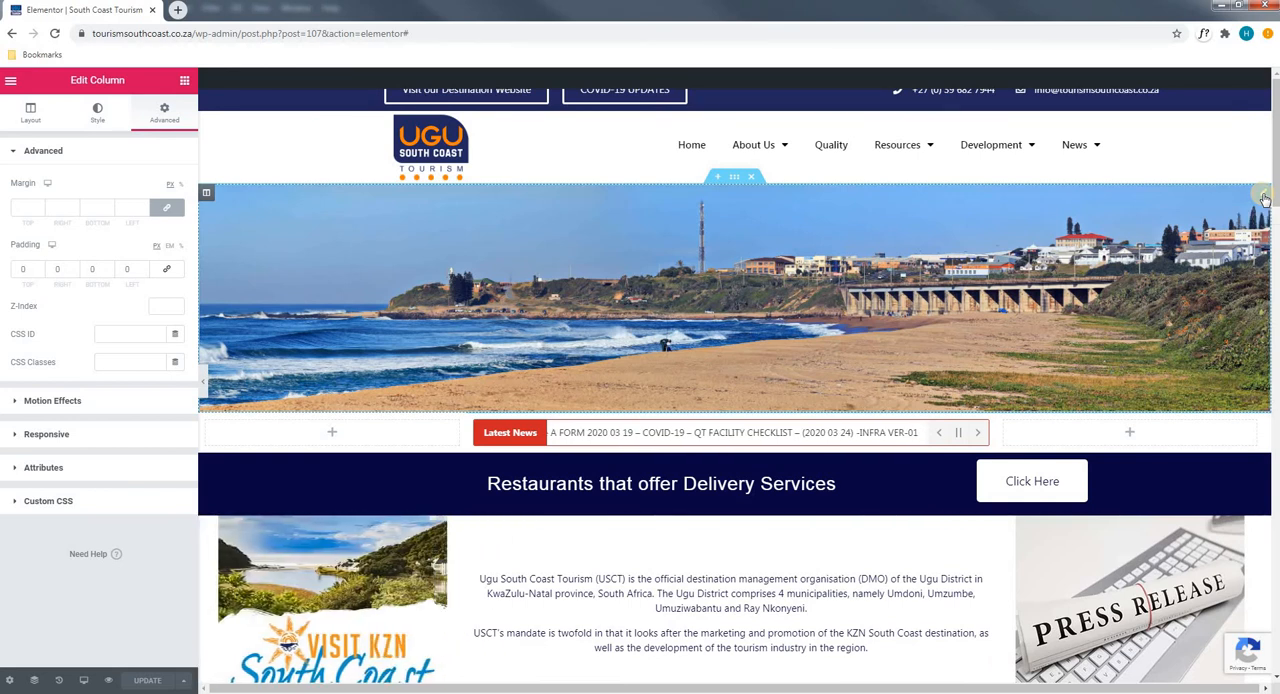
Step: Open Edit Image for the beach photo widget and its Insert Media picker
left_click(1264, 195)
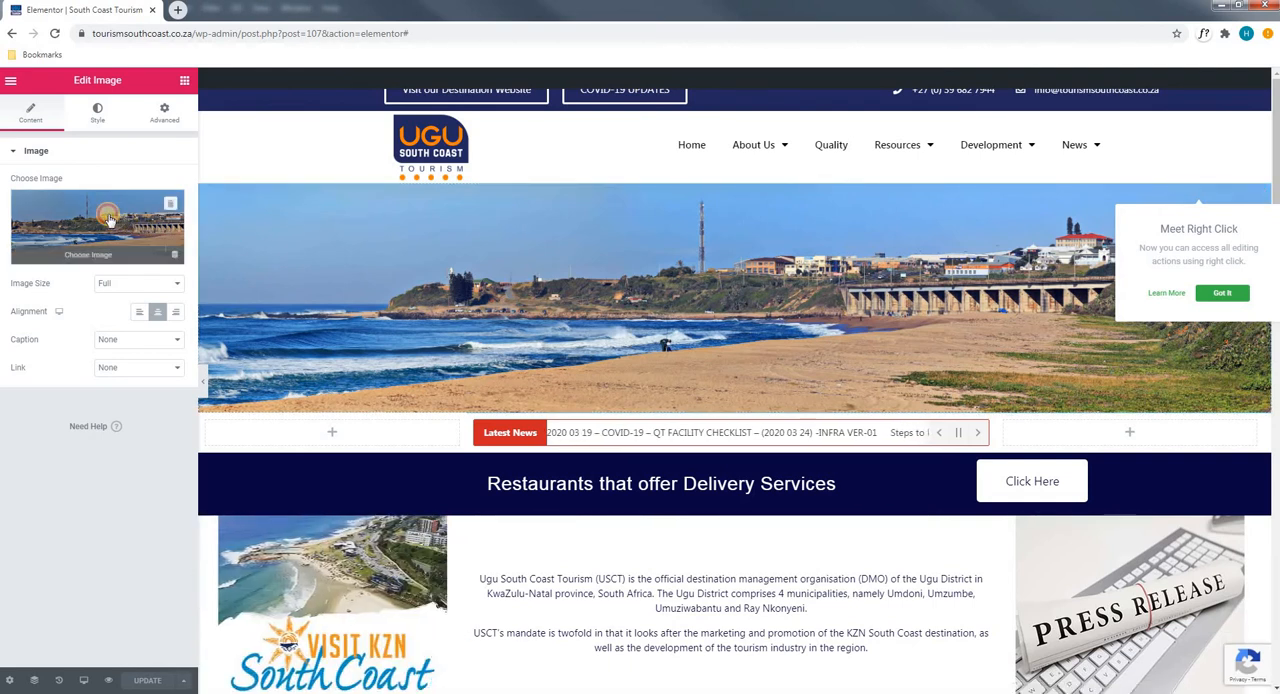
left_click(105, 217)
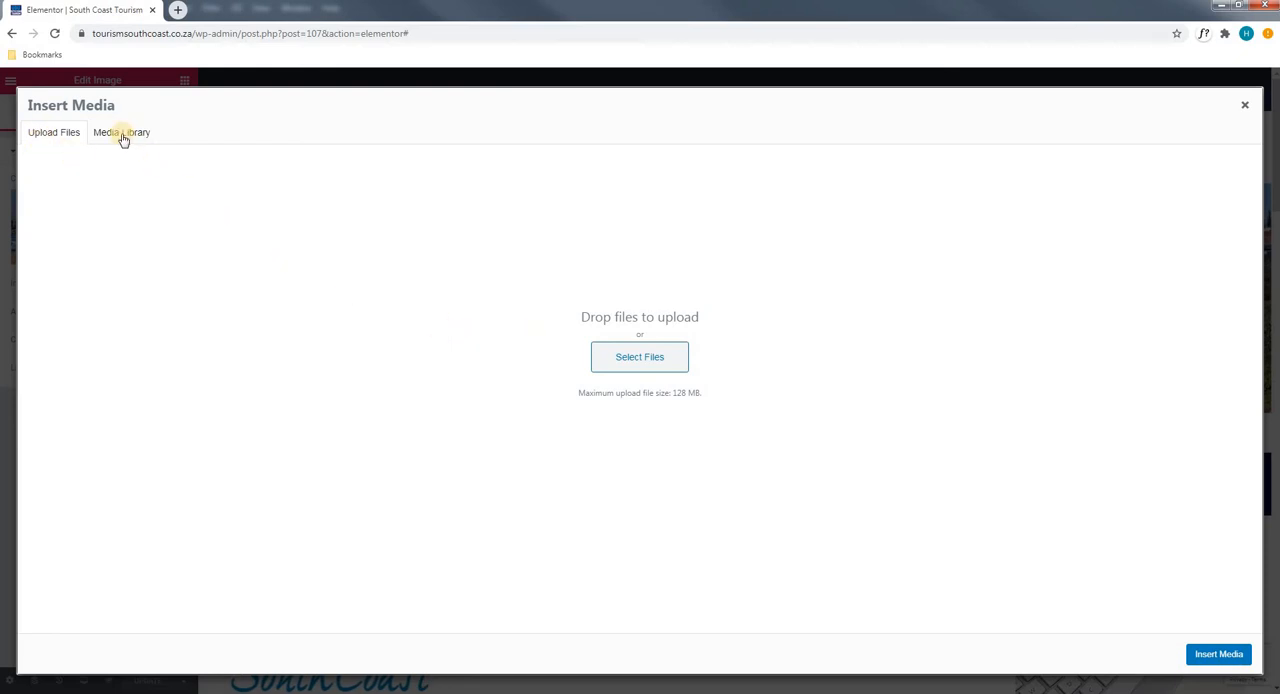
Step: Load the Media Library and view the suspension bridge photo's Attachment Details
left_click(121, 132)
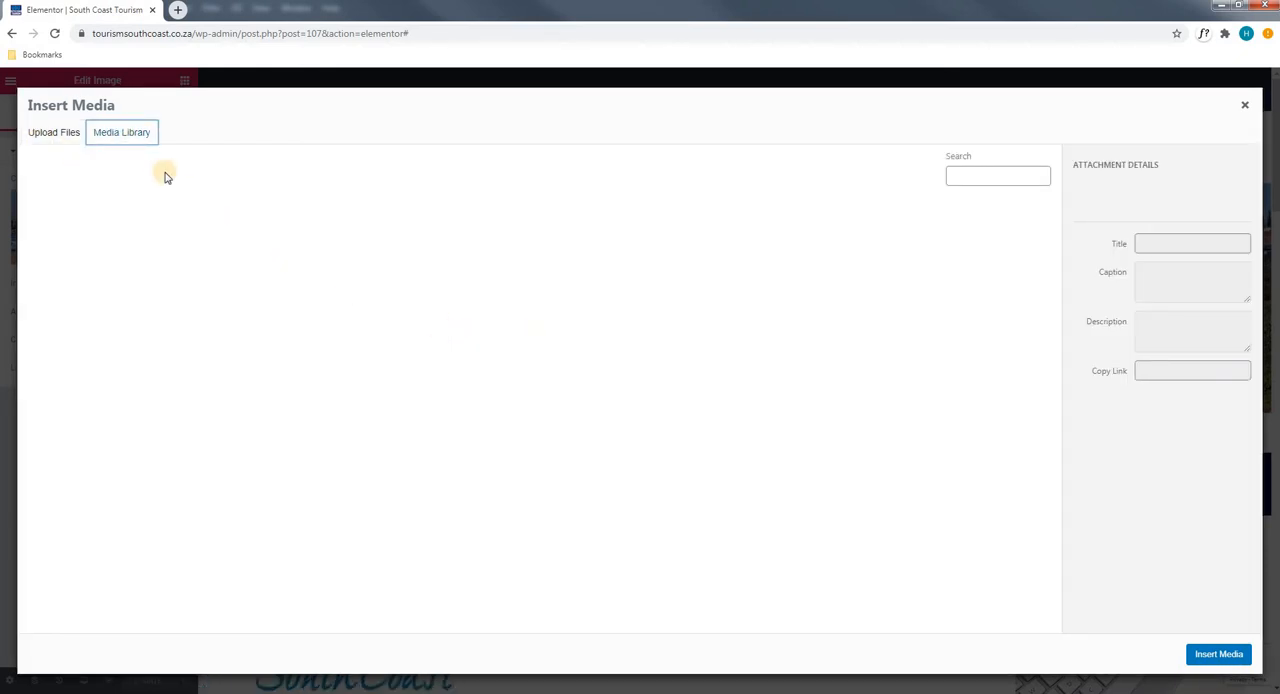
mouse_move(190, 187)
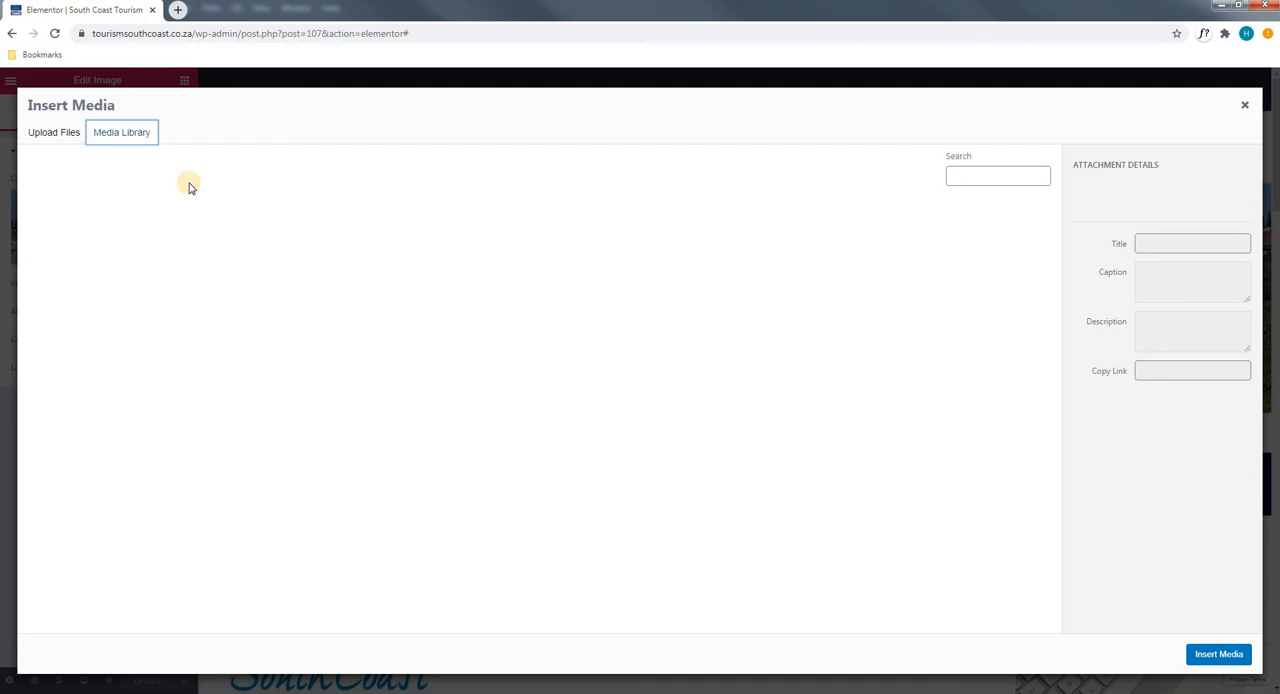
left_click(121, 132)
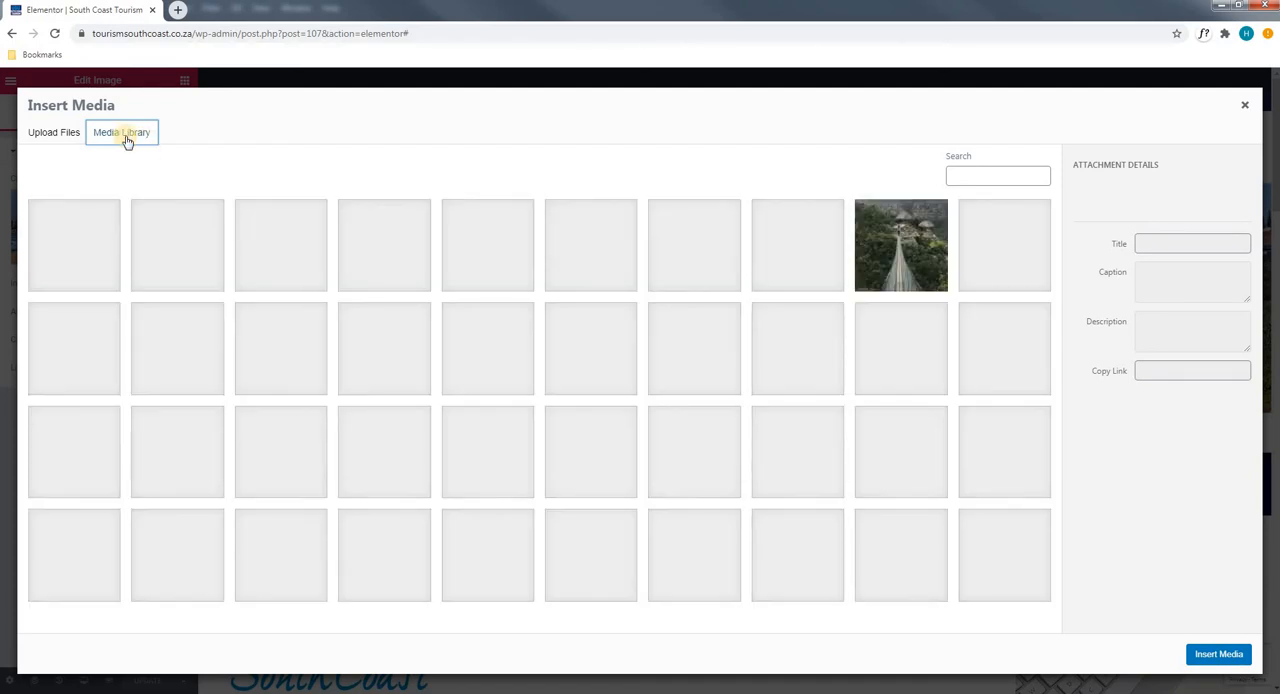
left_click(121, 132)
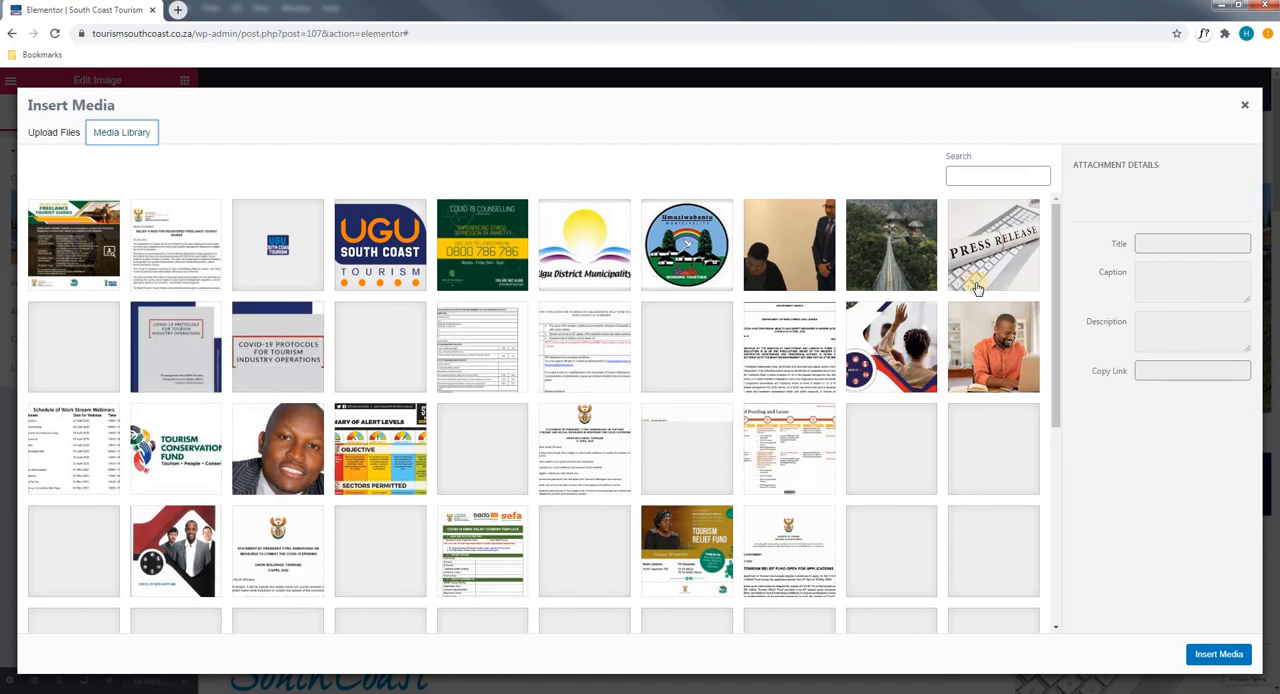
left_click(891, 244)
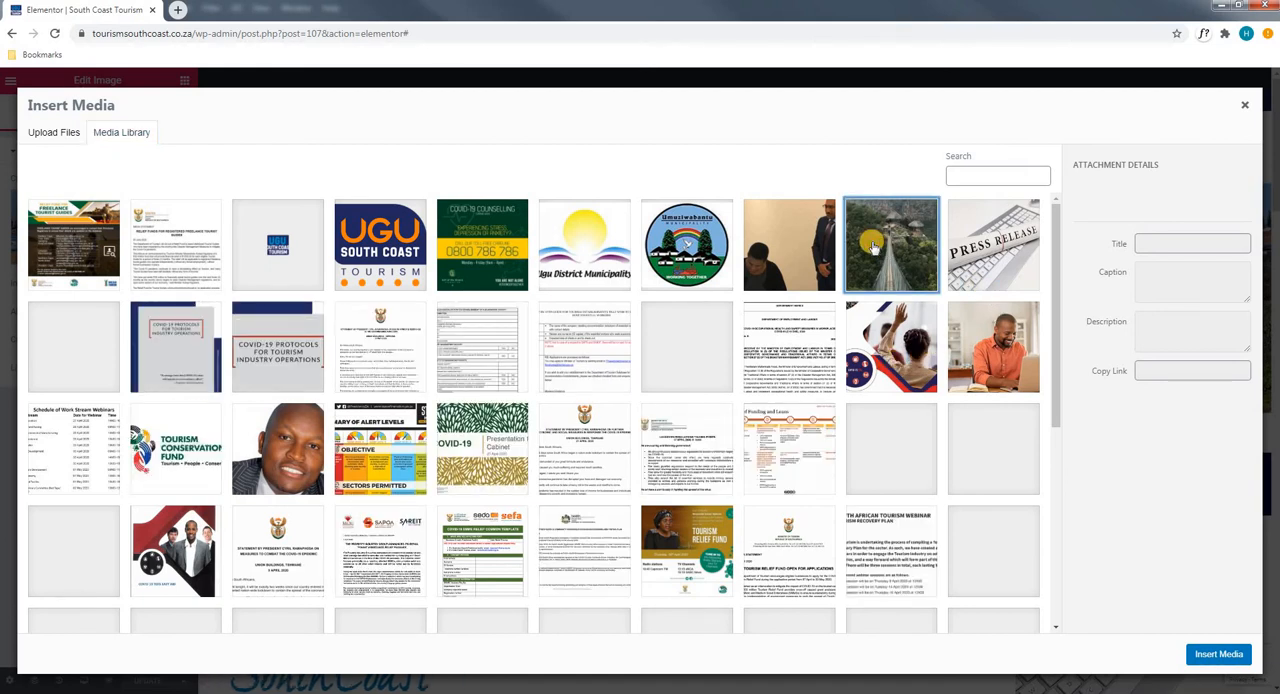
left_click(892, 245)
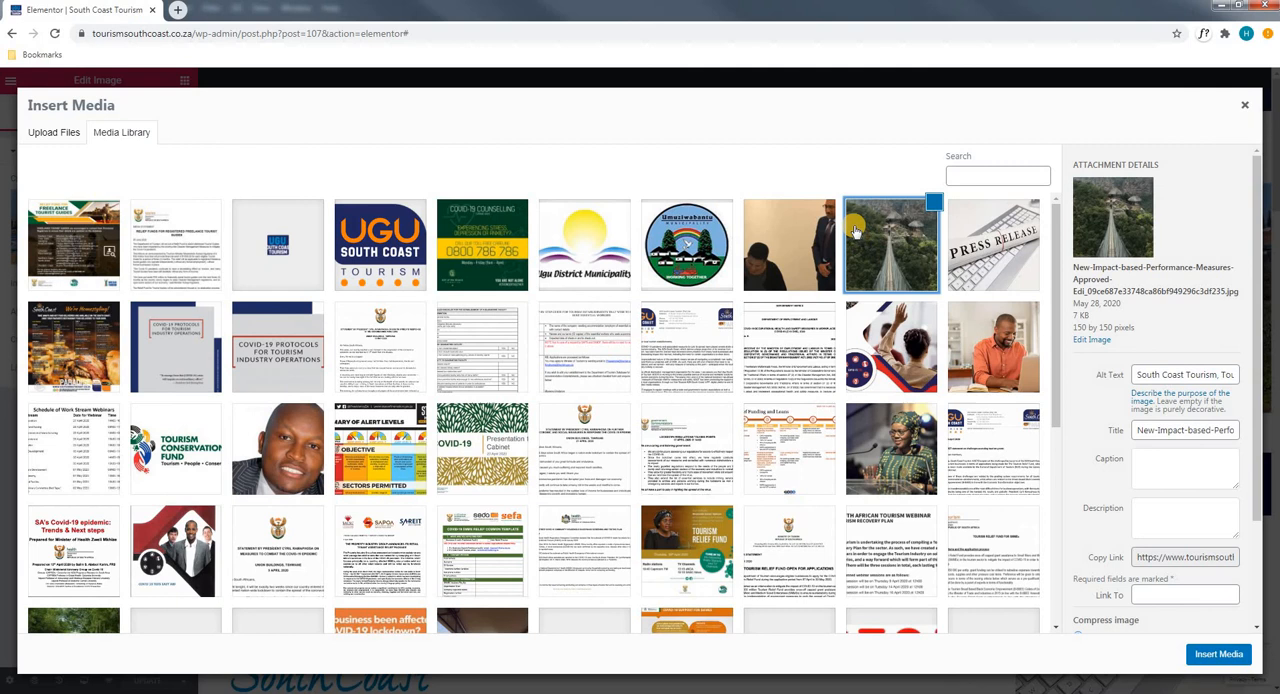
left_click(891, 248)
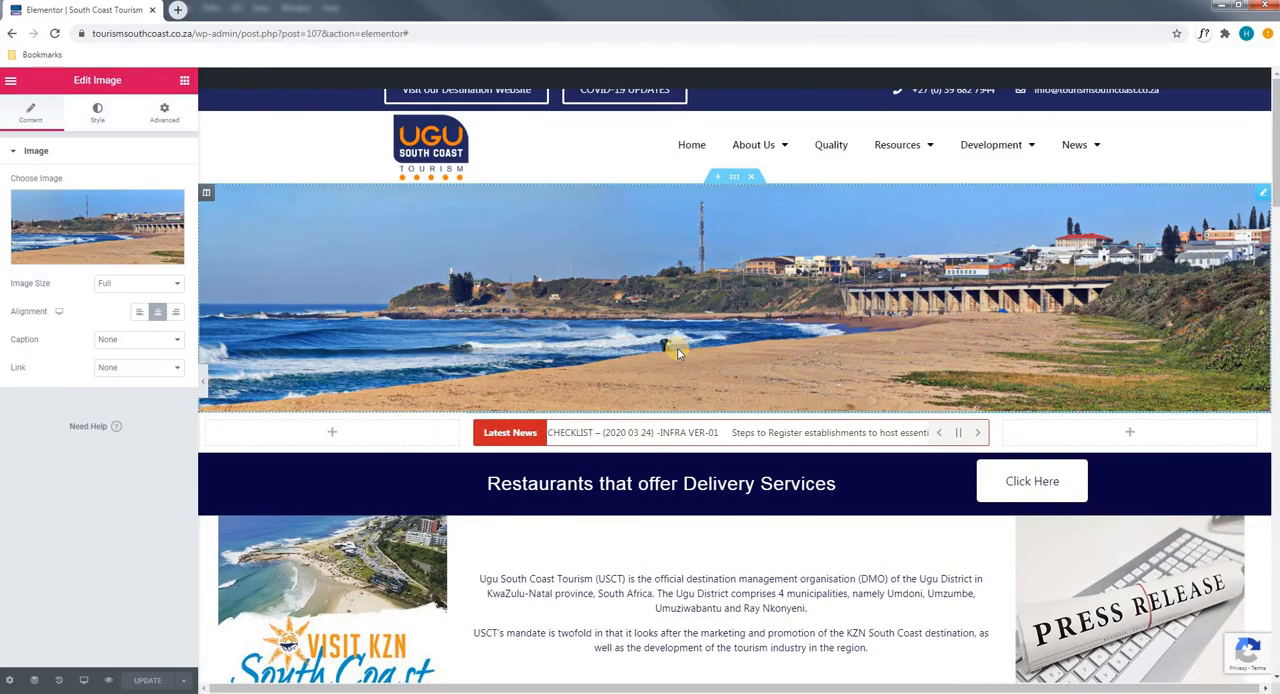
scroll("down", 3)
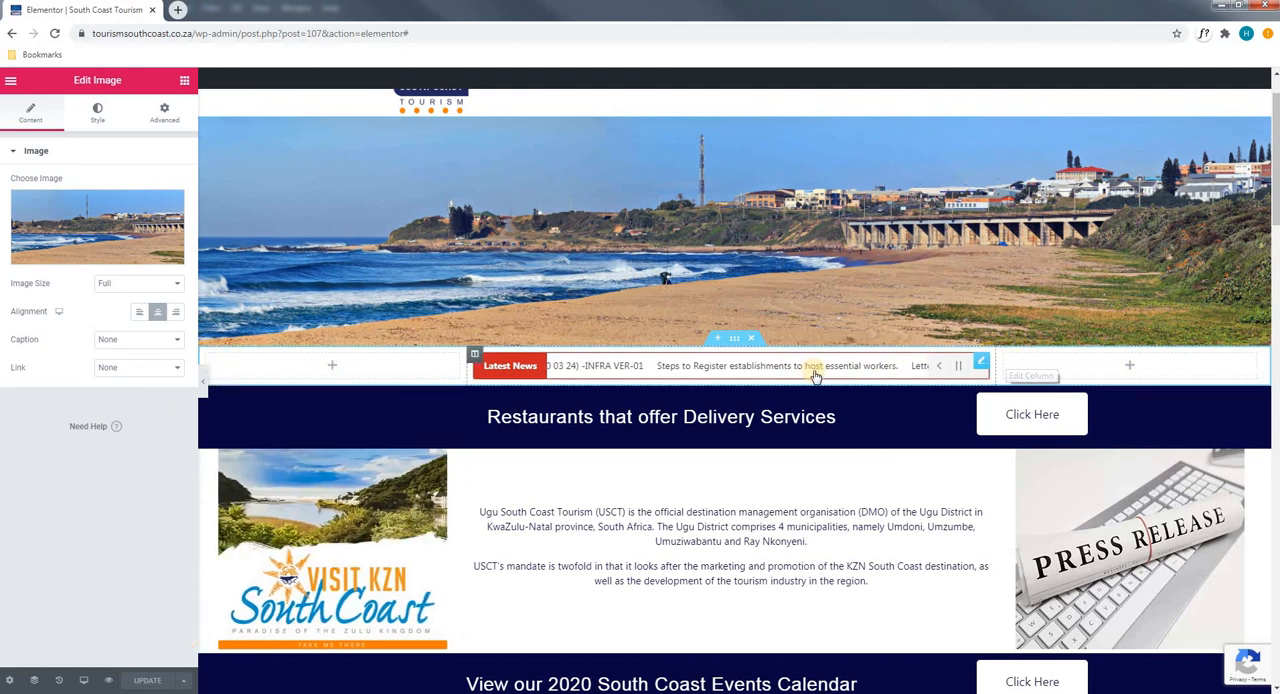
scroll("down", 3)
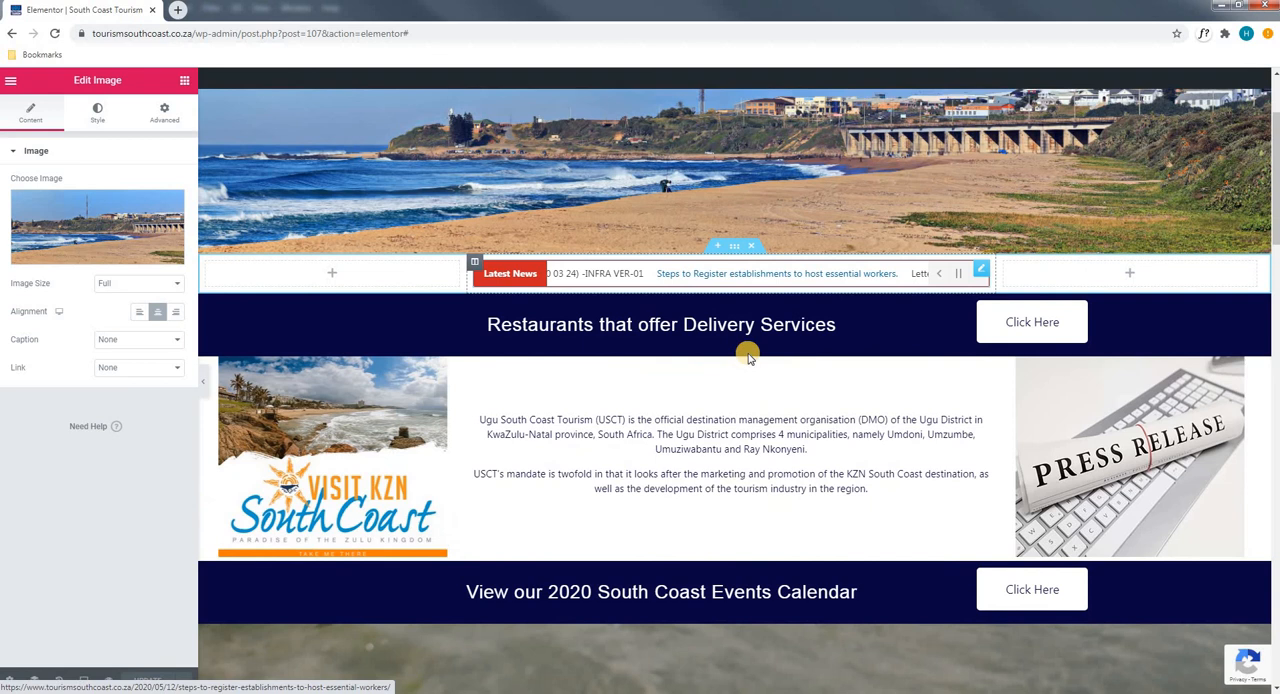
scroll("down", 3)
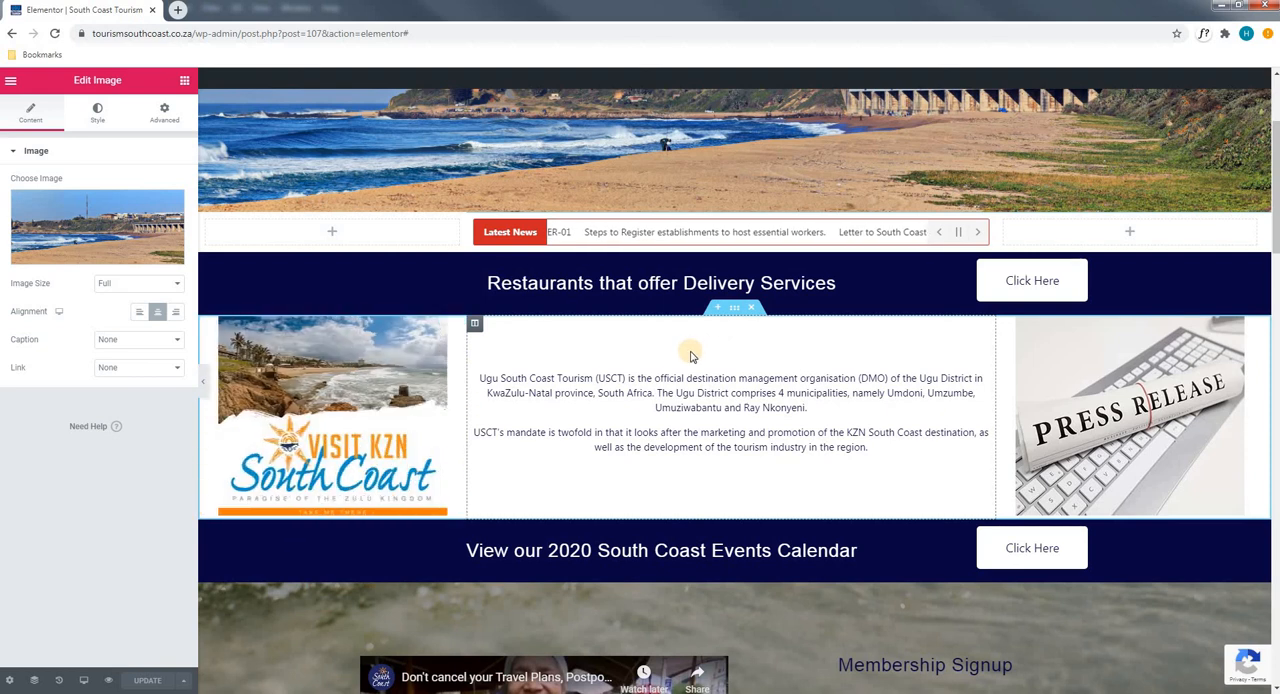
scroll("down", 3)
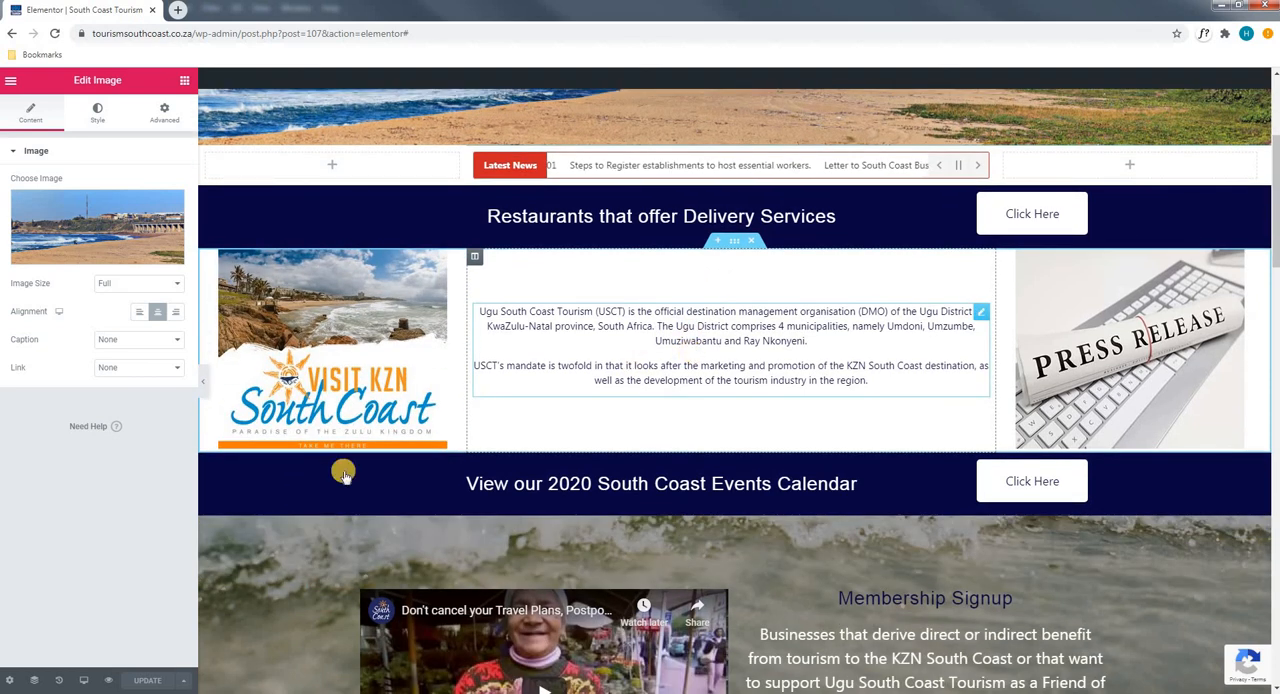